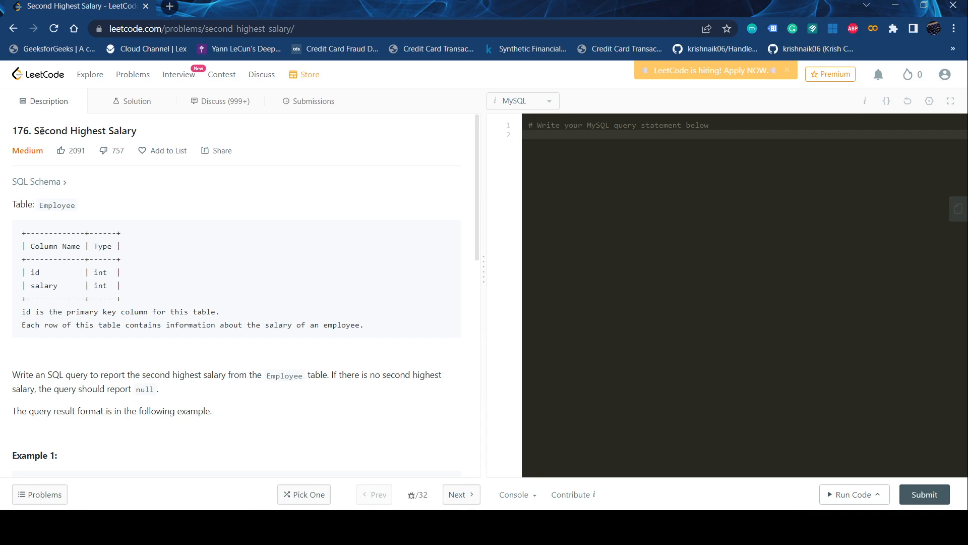
- Focus the MySQL editor and write SELECT MAX(SALARY) AS SecondHighestSalary
{"action": "left_click", "coordinate": [528, 134]}
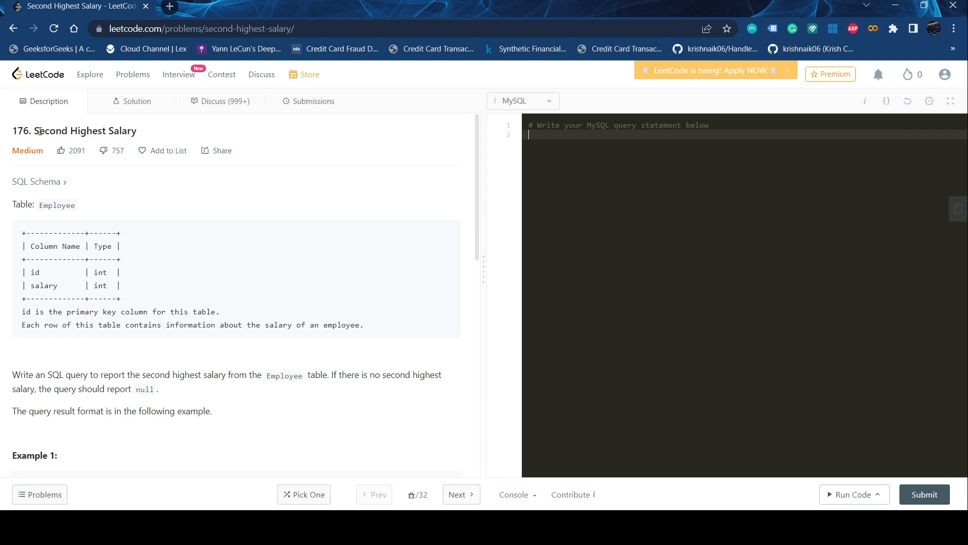
{"action": "mouse_move", "coordinate": [166, 280]}
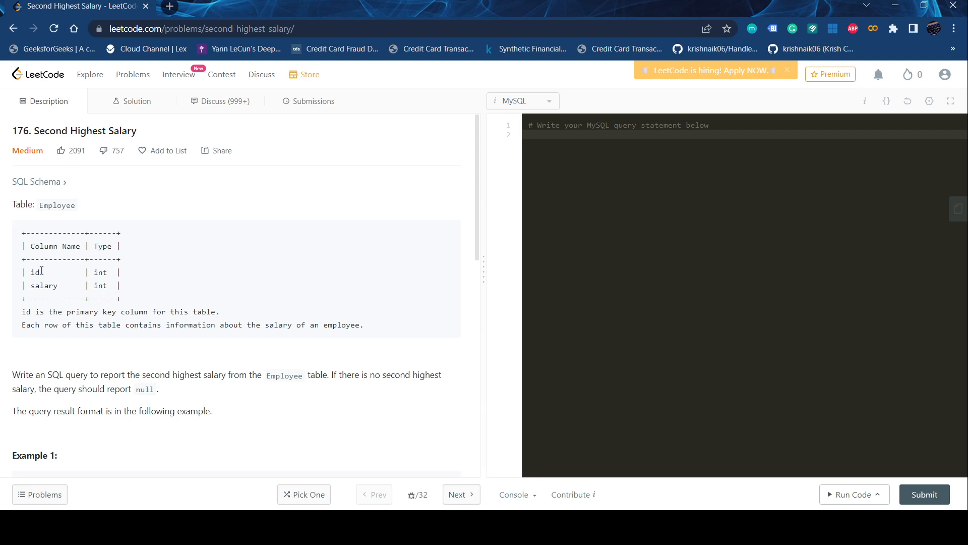
{"action": "mouse_move", "coordinate": [61, 322]}
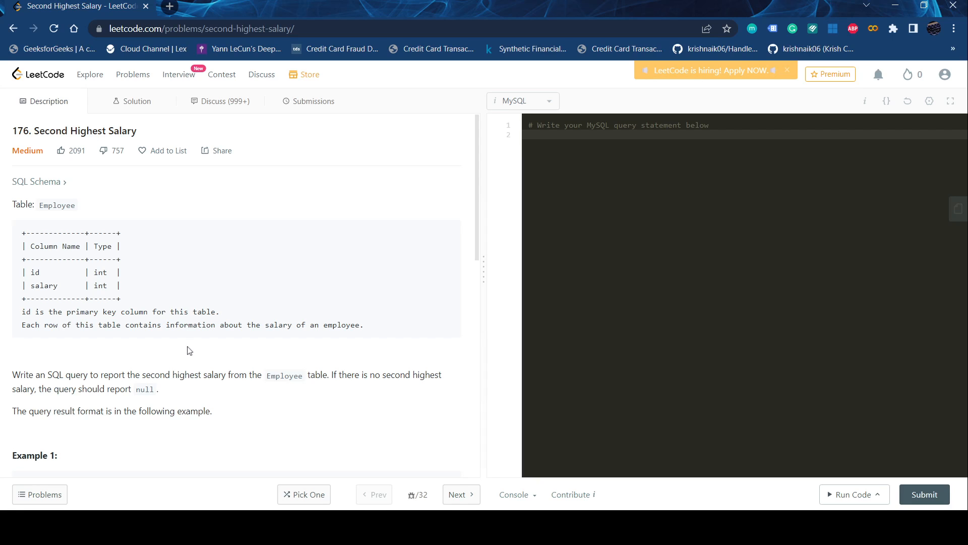
{"action": "scroll", "scroll_direction": "down", "scroll_amount": 3}
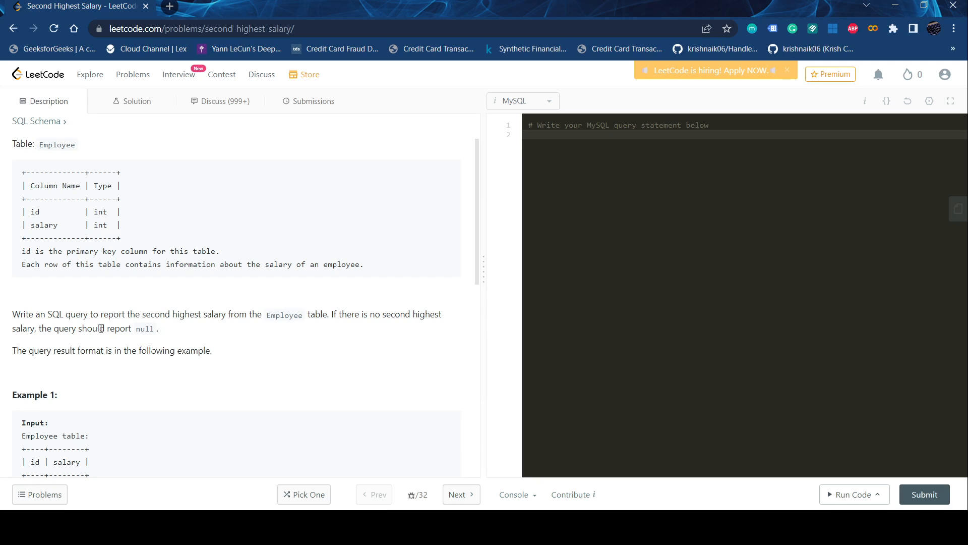
{"action": "left_click", "coordinate": [529, 134]}
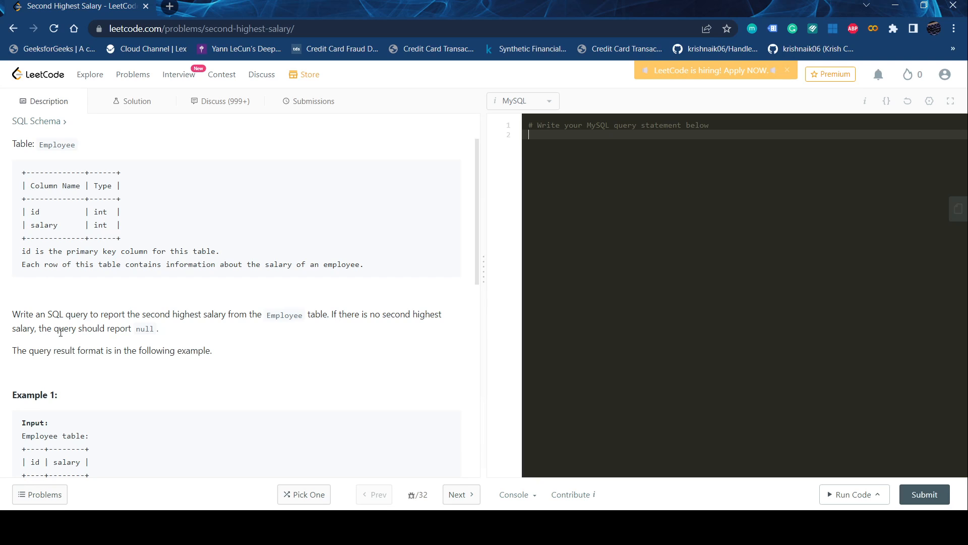
{"action": "mouse_move", "coordinate": [142, 345]}
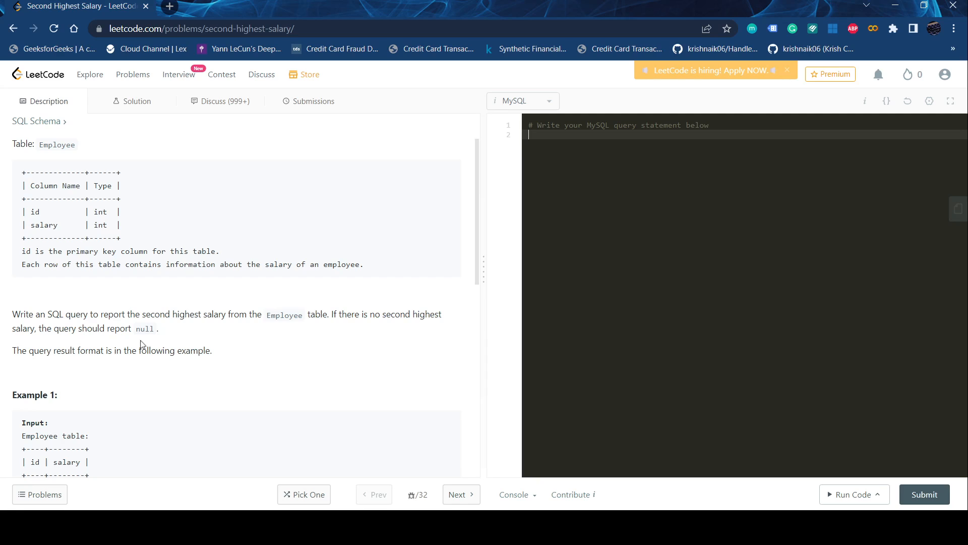
{"action": "scroll", "scroll_direction": "down", "scroll_amount": 3}
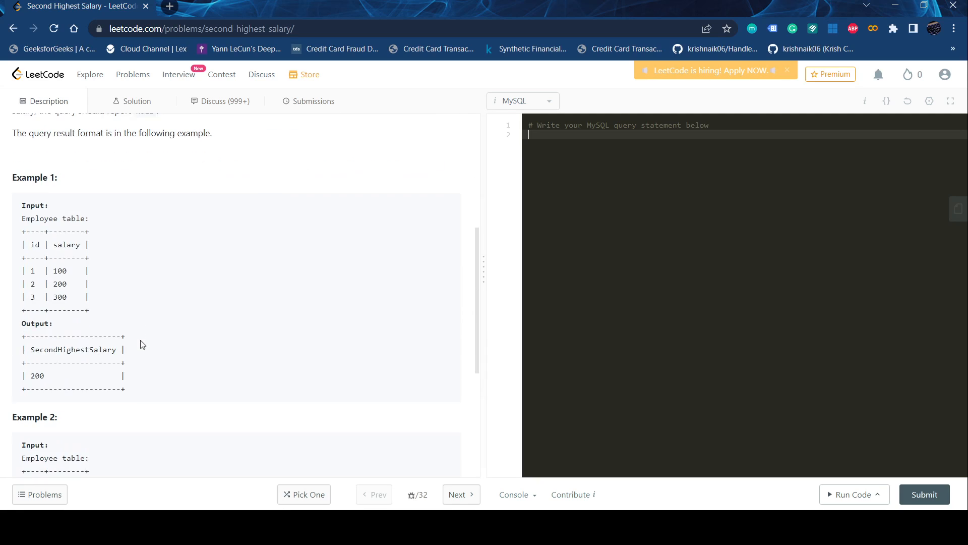
{"action": "scroll", "scroll_direction": "down", "scroll_amount": 3}
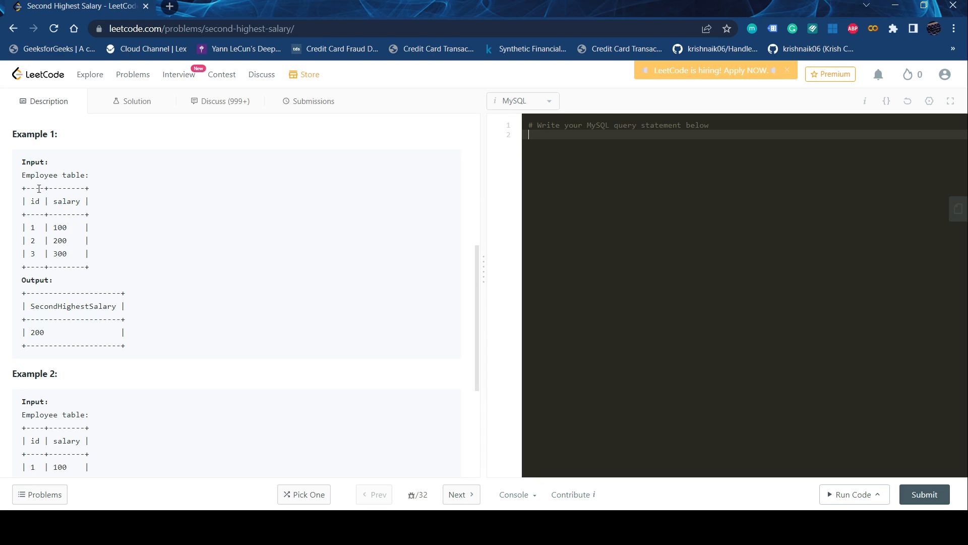
{"action": "mouse_move", "coordinate": [195, 335]}
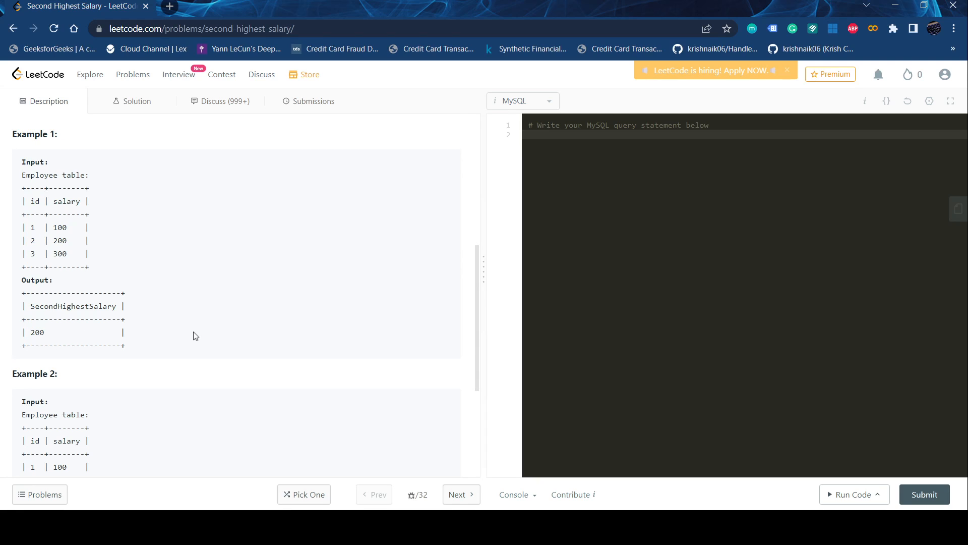
{"action": "scroll", "scroll_direction": "down", "scroll_amount": 3}
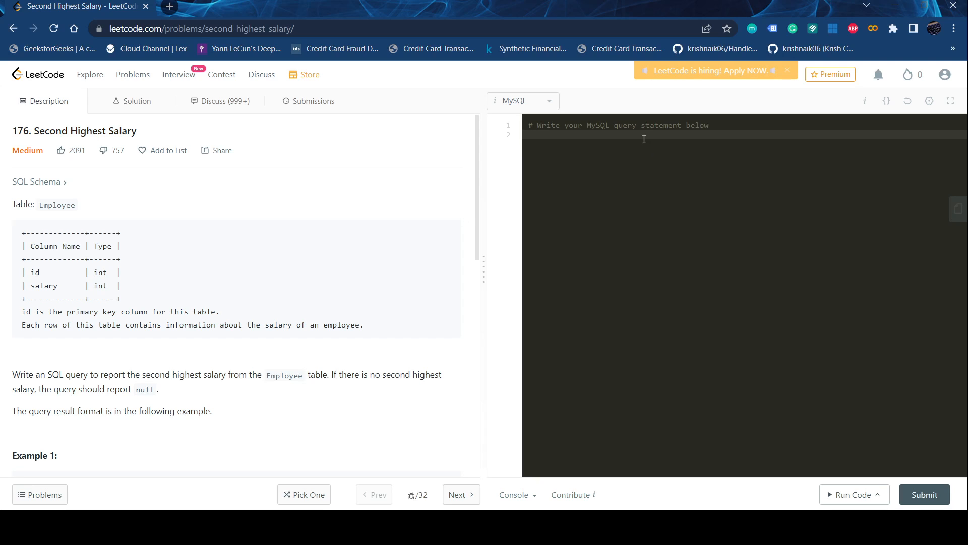
{"action": "key", "text": "enter"}
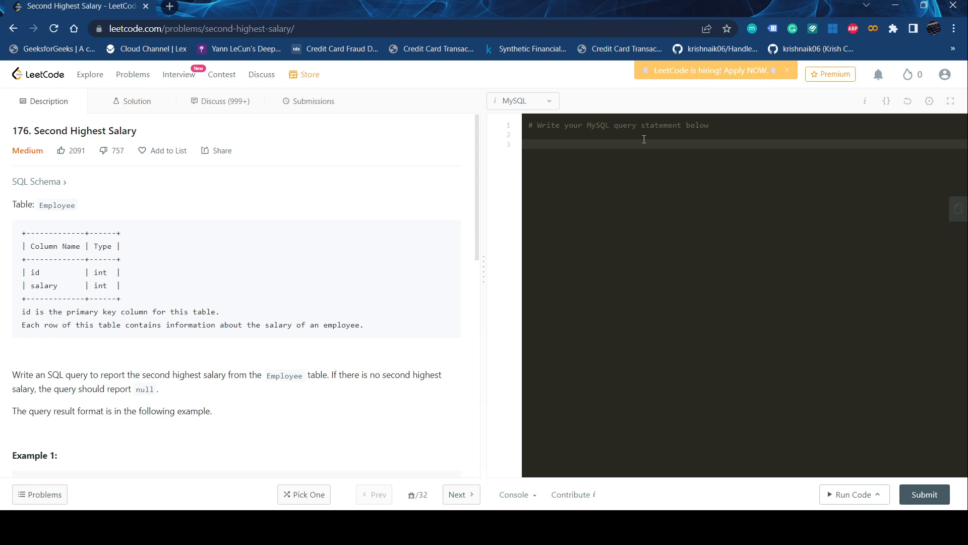
{"action": "type", "text": "SELE"}
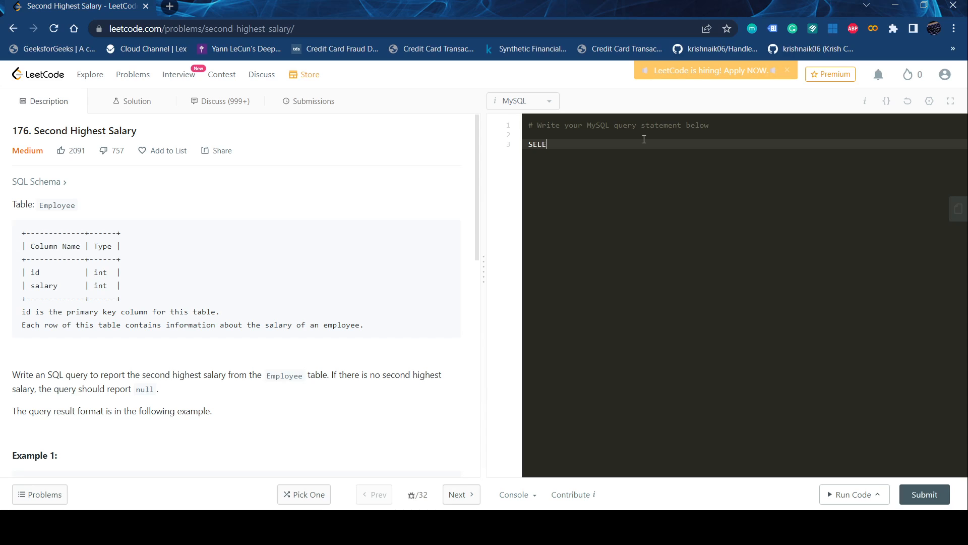
{"action": "type", "text": "CT MAX("}
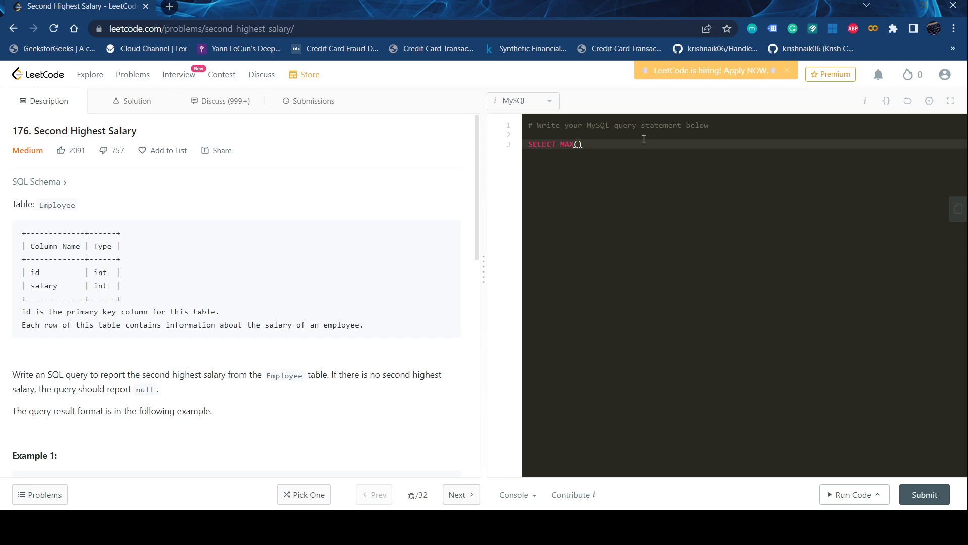
{"action": "type", "text": "SALARY"}
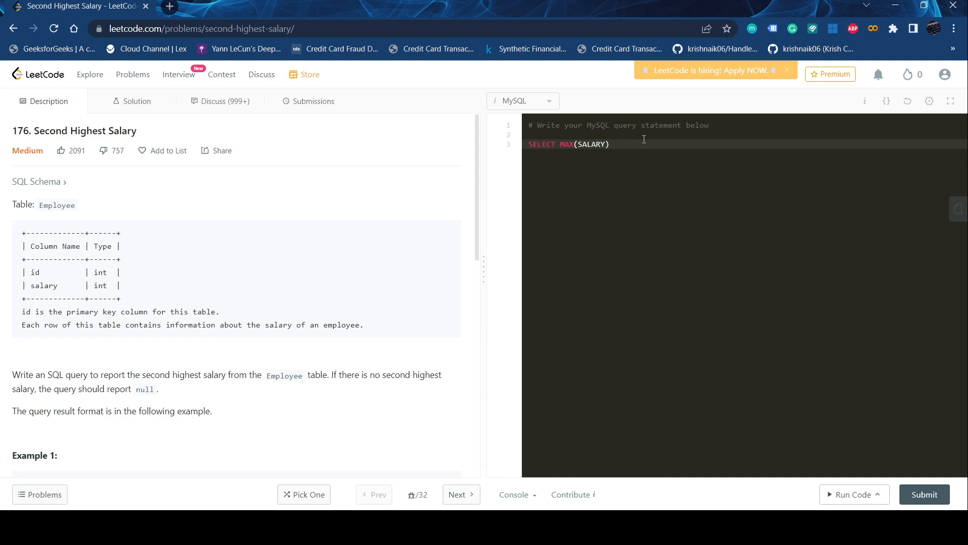
{"action": "type", "text": "AS"}
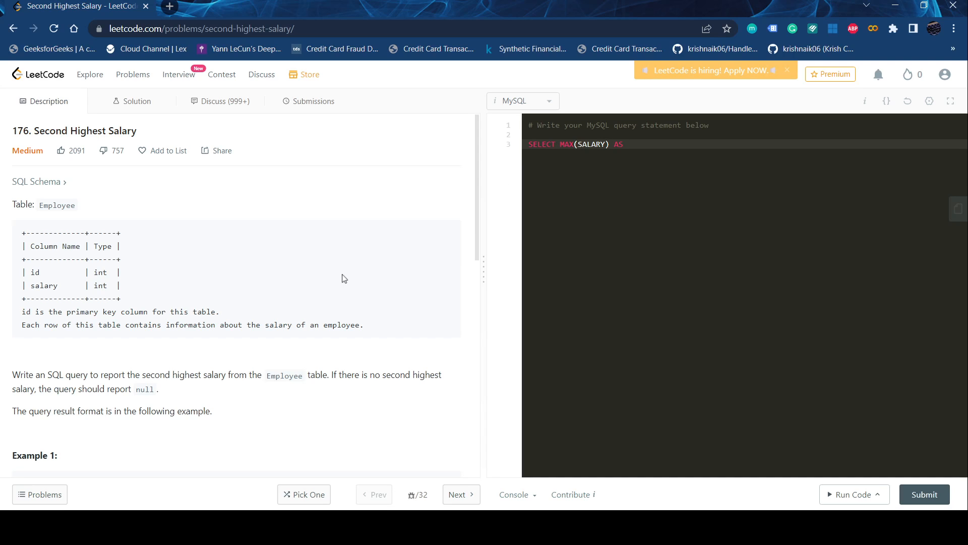
{"action": "scroll", "scroll_direction": "down", "scroll_amount": 3}
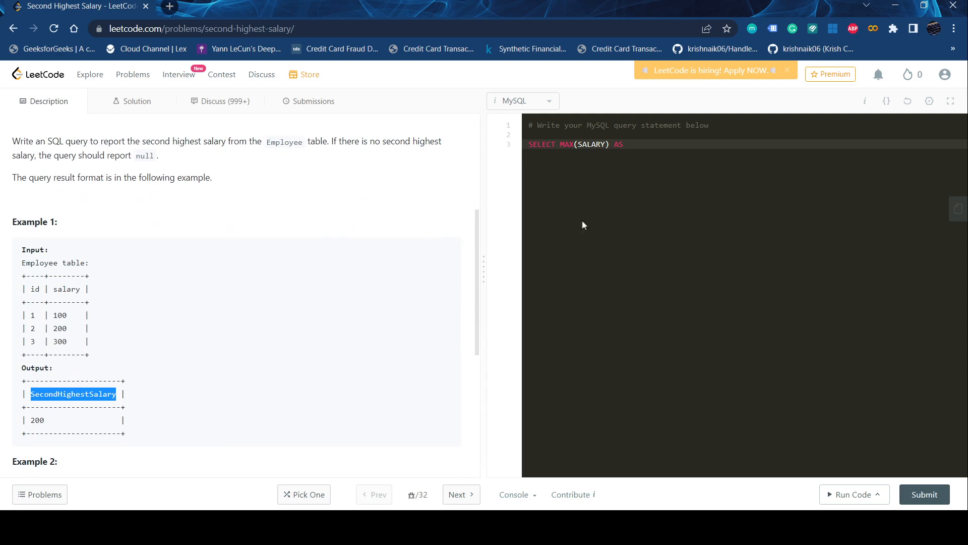
{"action": "type", "text": "SecondHighestSalary"}
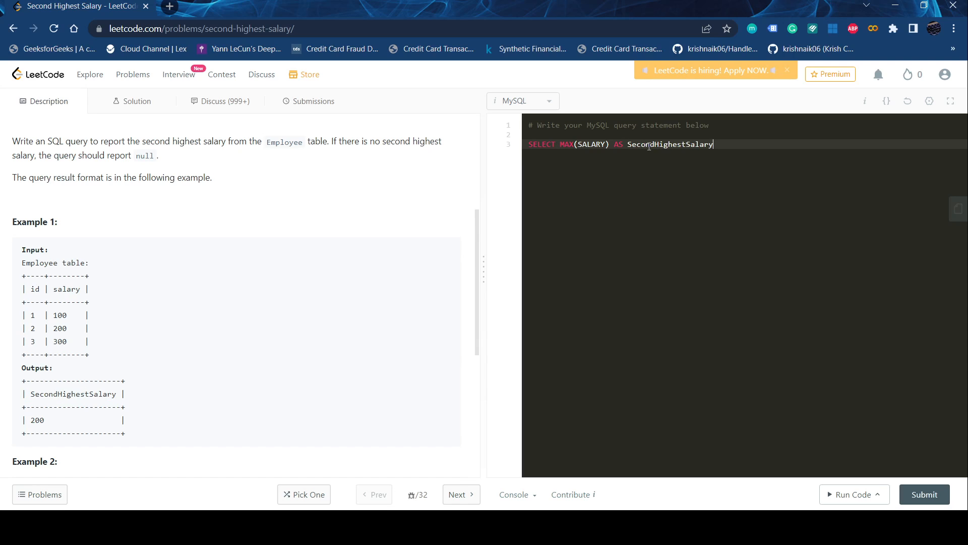
- Add FROM EMPLOYEE WHERE SALARY NOT IN (SELECT MAX(SALARY) FROM EMPLOYEE)
{"action": "type", "text": "FROM ()"}
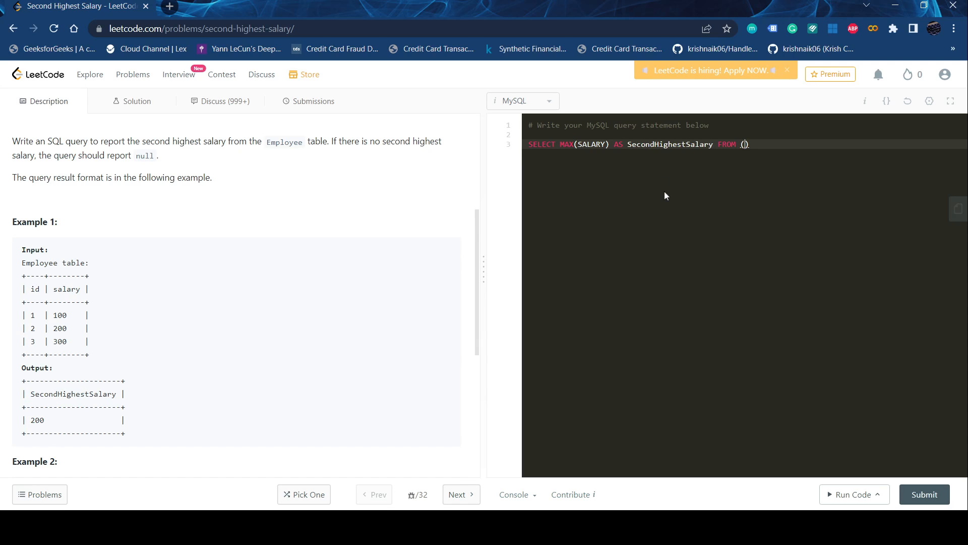
{"action": "key", "text": "Backspace"}
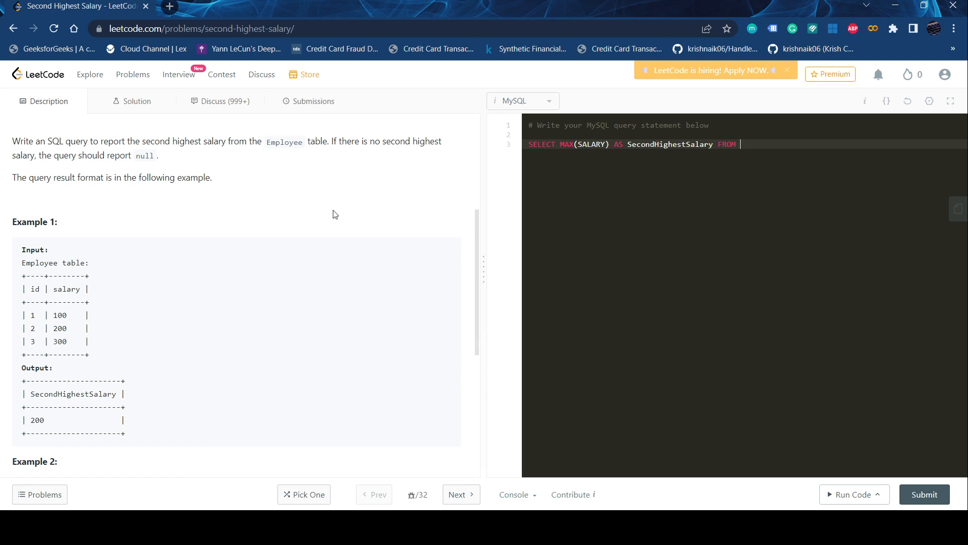
{"action": "type", "text": "EMPLOYEE W"}
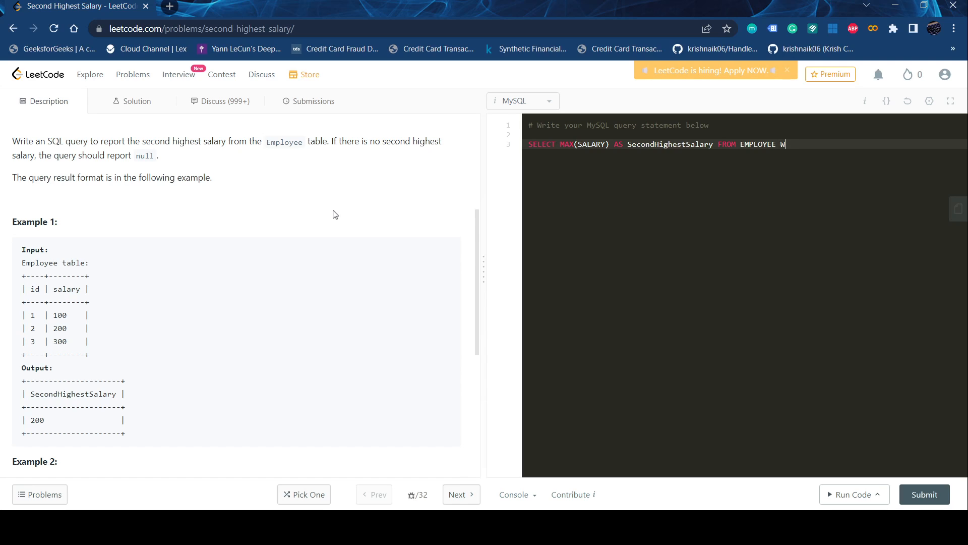
{"action": "type", "text": "HERE SAALR"}
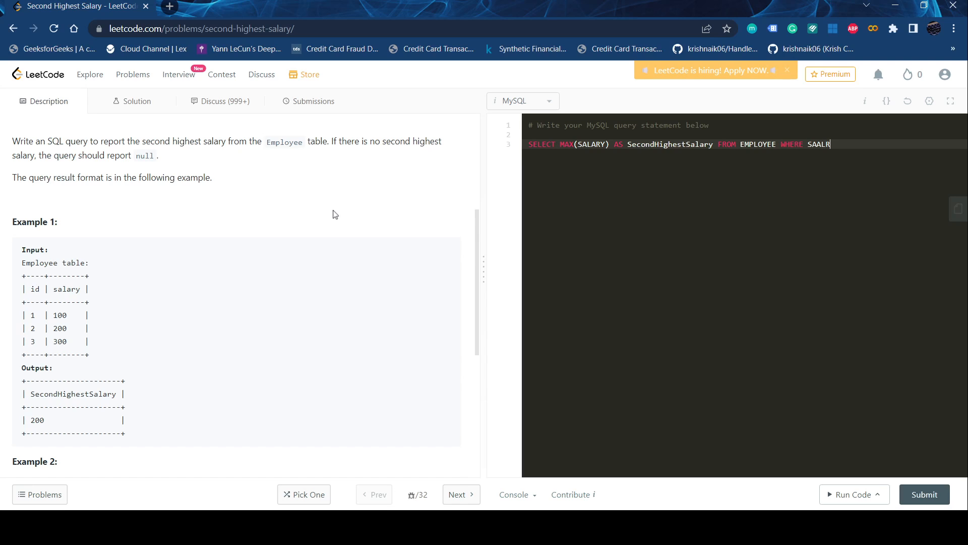
{"action": "key", "text": "Backspace"}
{"action": "type", "text": "LARY NOT I"}
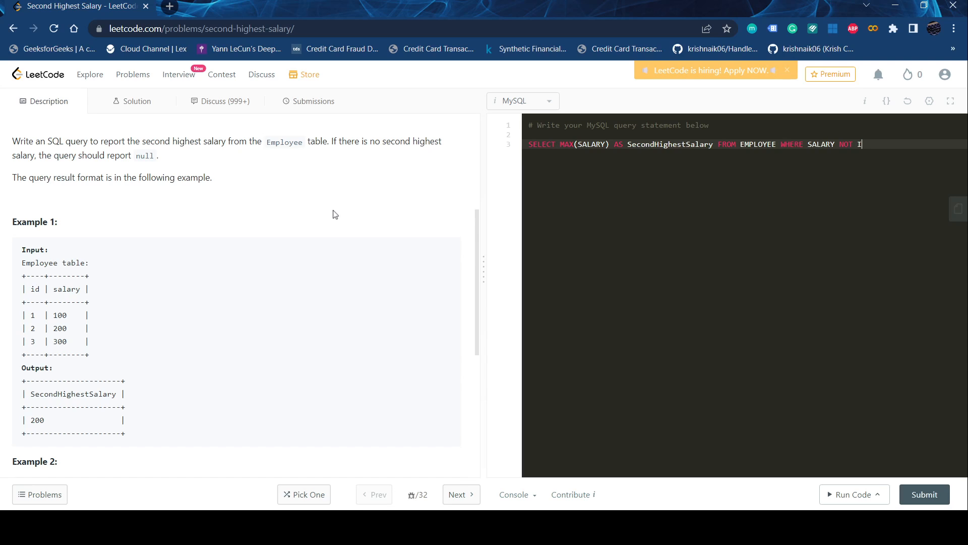
{"action": "type", "text": "N (SE"}
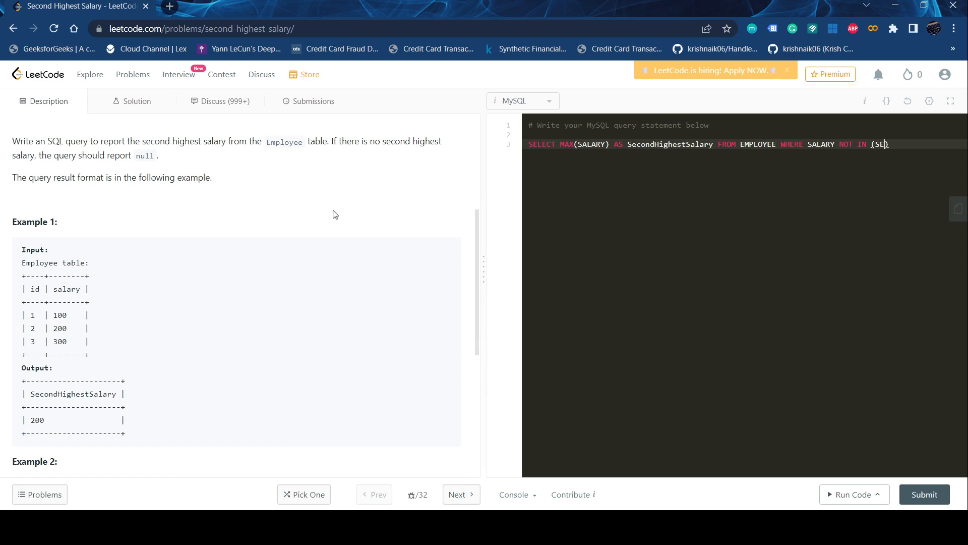
{"action": "type", "text": "SELECT MAX()"}
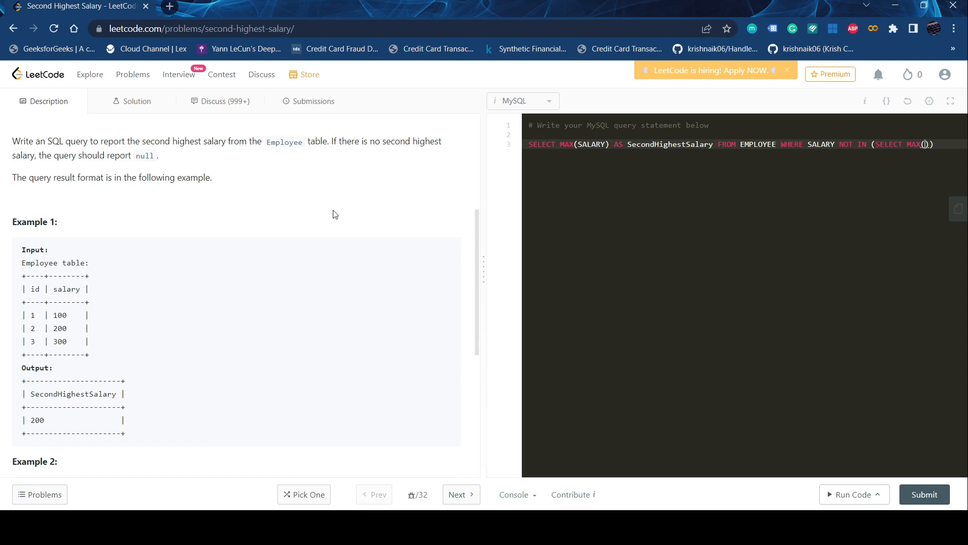
{"action": "type", "text": "SA;ARY))"}
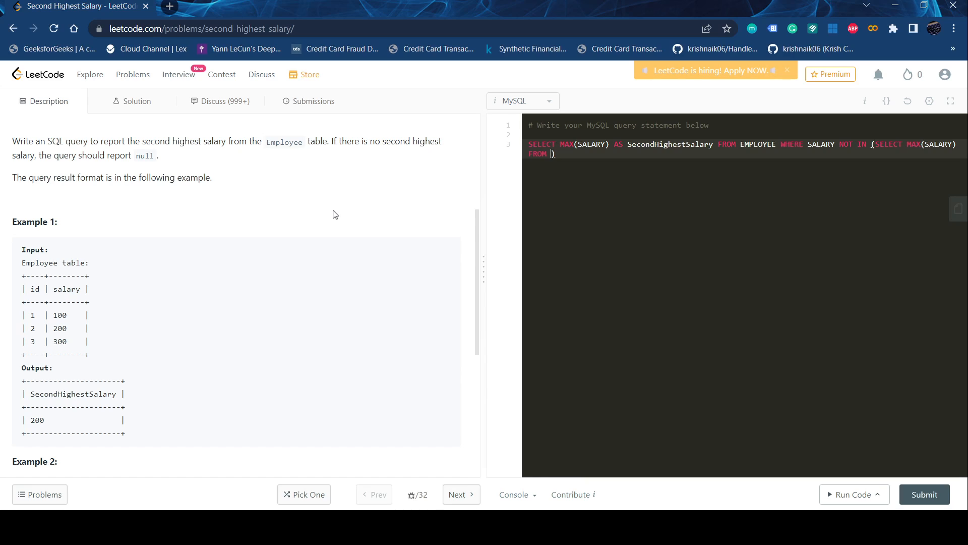
{"action": "type", "text": "EMPLOYEE"}
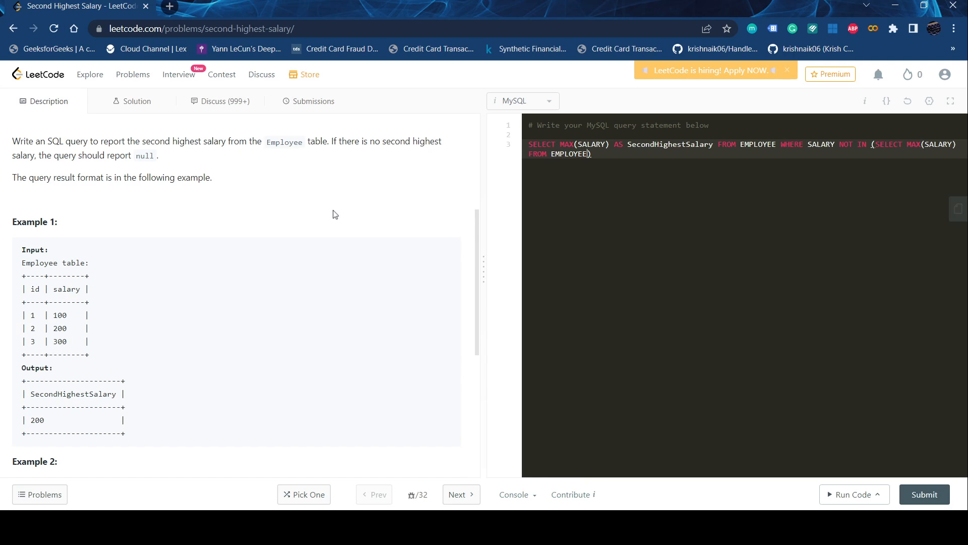
{"action": "mouse_move", "coordinate": [854, 494]}
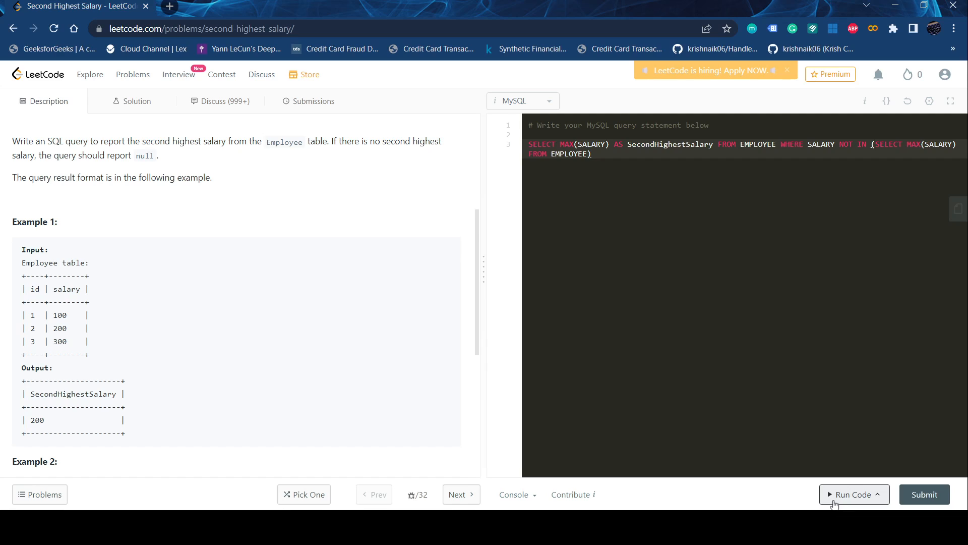
- Run the NOT IN query on the example (Accepted, output 200) and submit it
{"action": "left_click", "coordinate": [851, 494]}
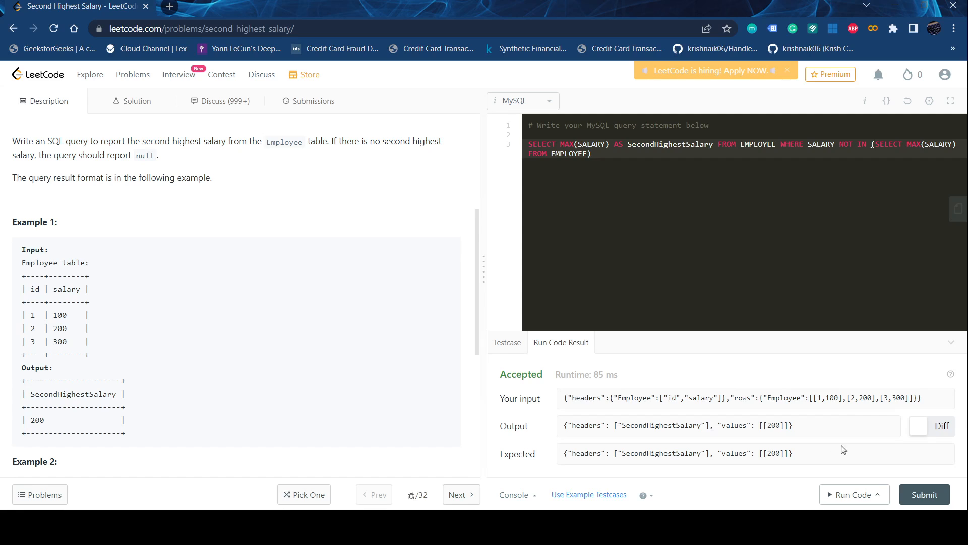
{"action": "left_click", "coordinate": [313, 101]}
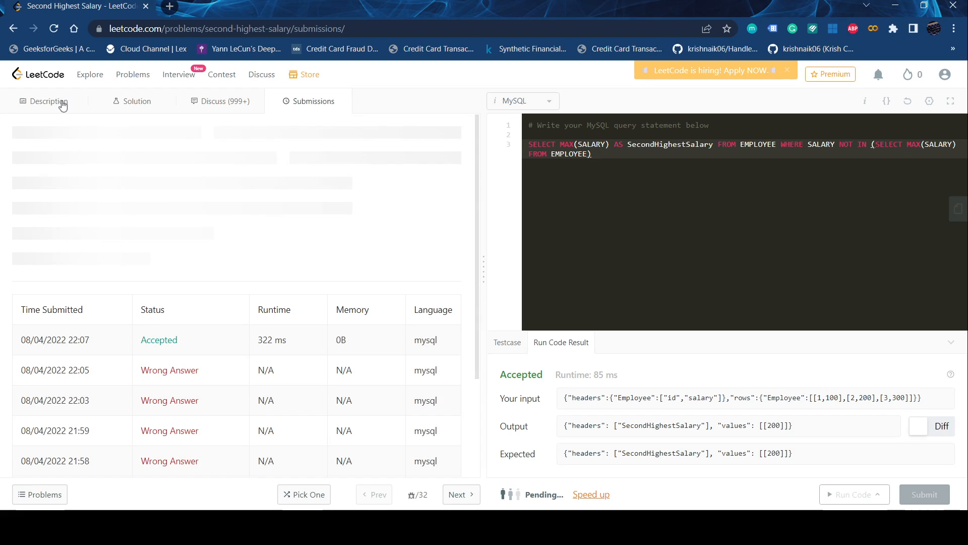
- Back on the description, start WITH A AS ( SELECT SALARY, DENSE_RANK()
{"action": "left_click", "coordinate": [47, 101]}
{"action": "type", "text": "# "}
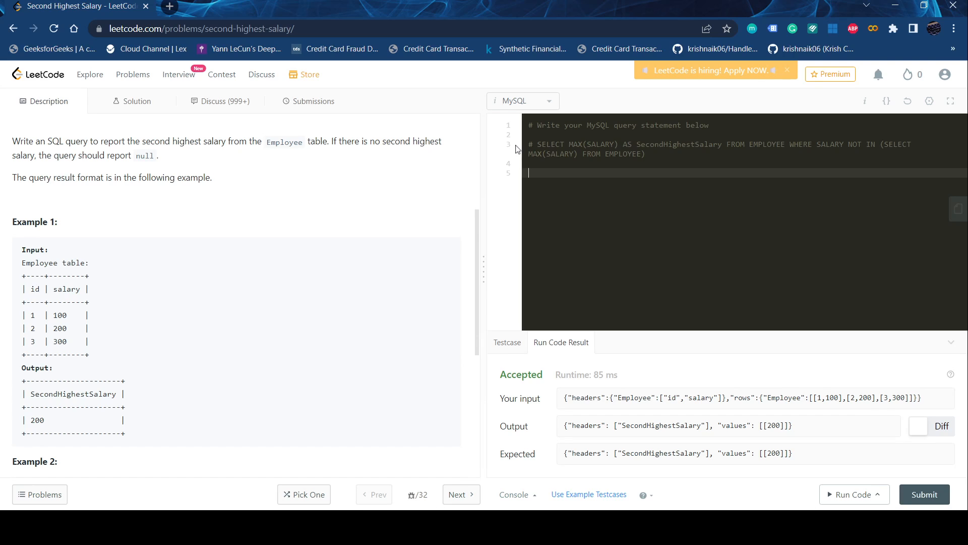
{"action": "type", "text": "w"}
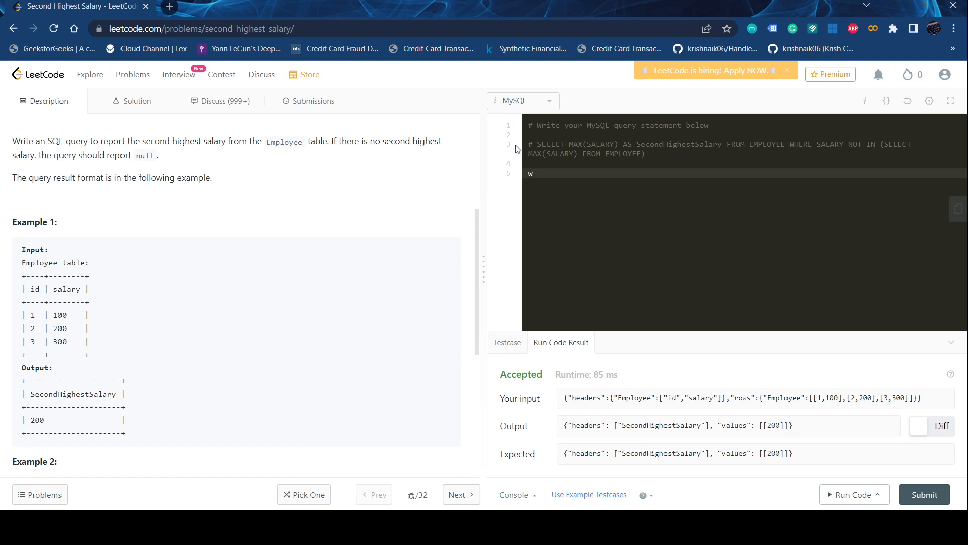
{"action": "key", "text": "Backspace"}
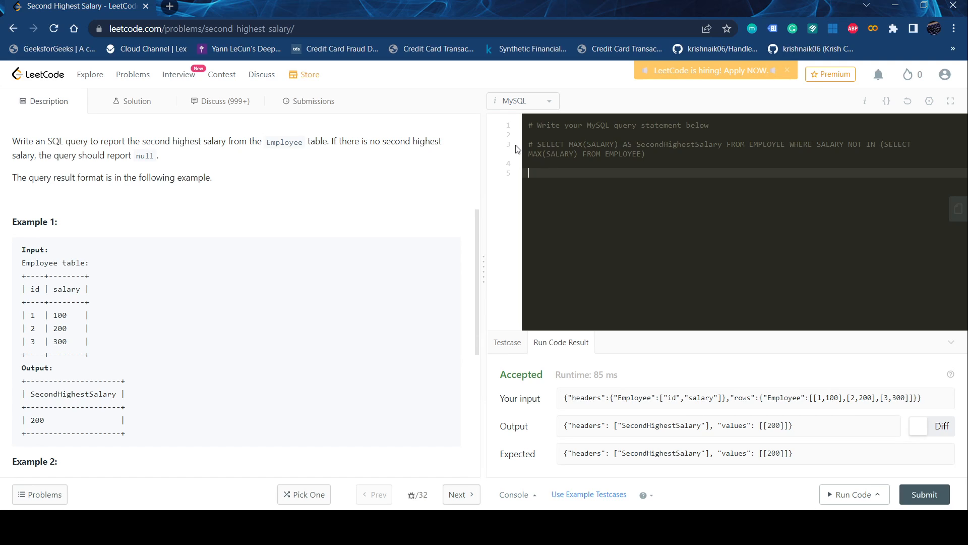
{"action": "type", "text": "WITH A AS"}
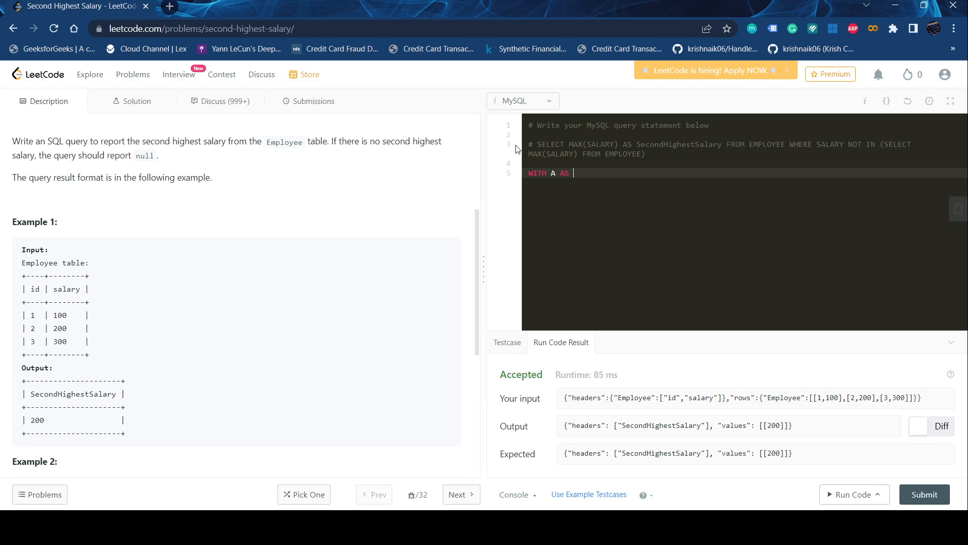
{"action": "type", "text": "("}
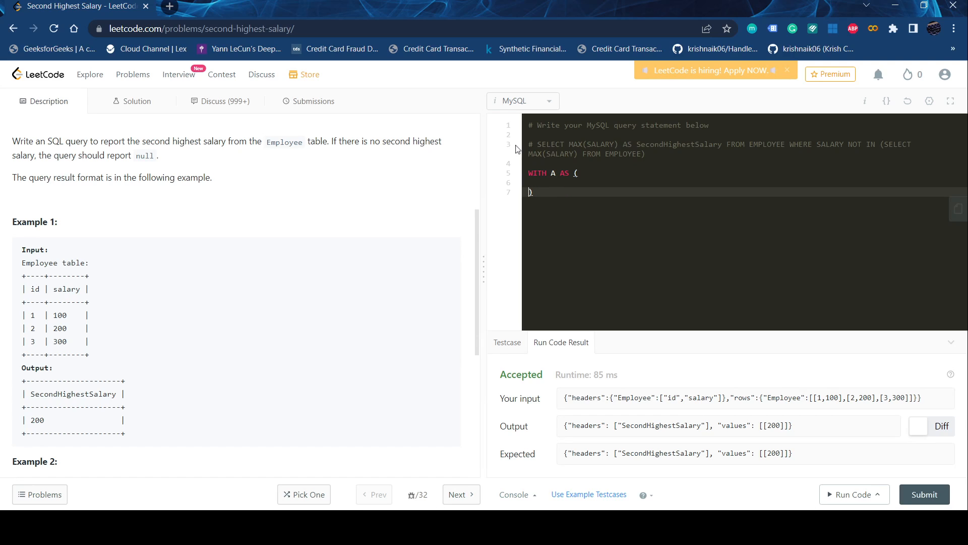
{"action": "type", "text": "SELECT"}
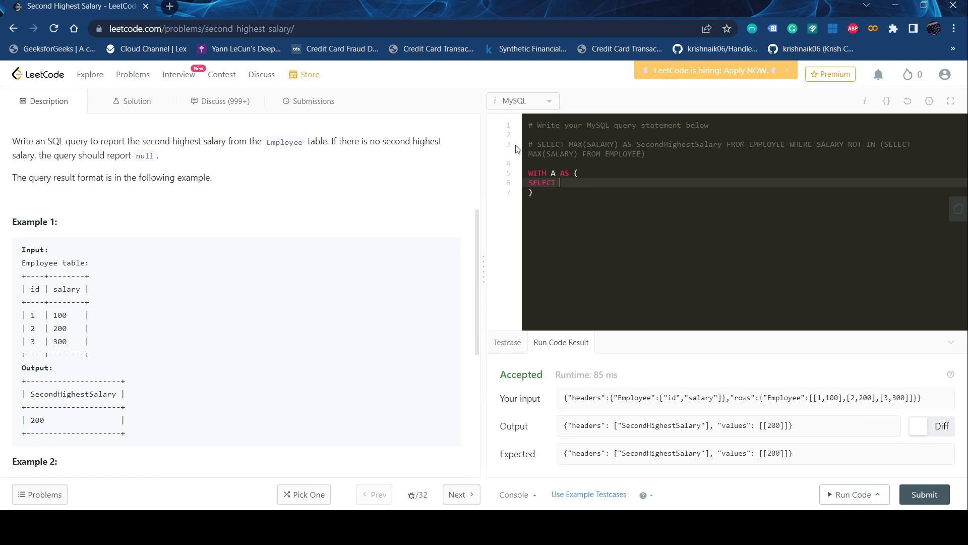
{"action": "type", "text": "SAALRY"}
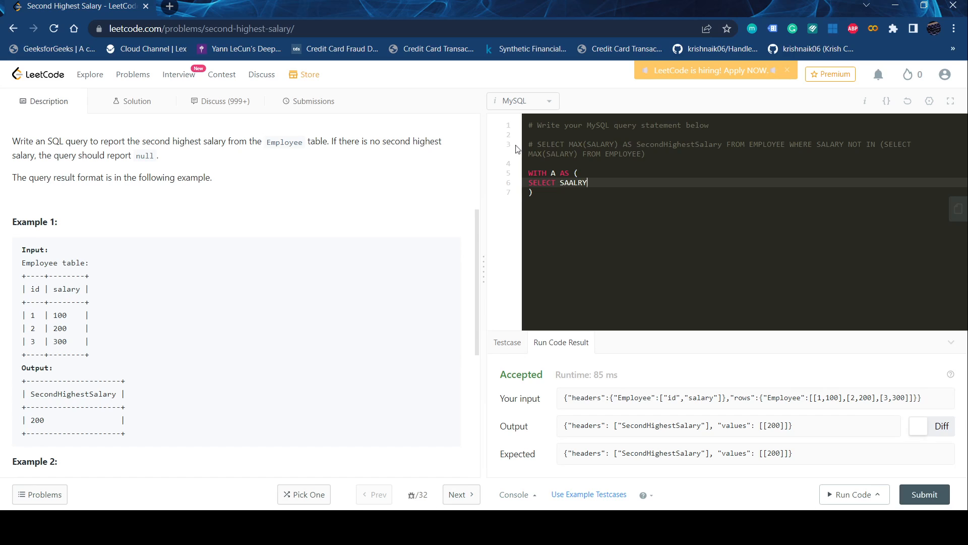
{"action": "type", "text": ", DENSE"}
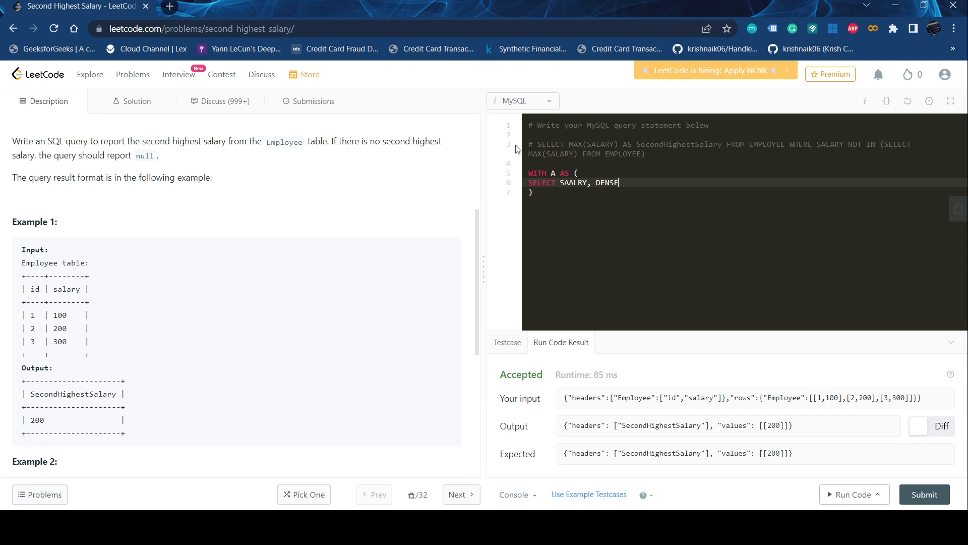
{"action": "type", "text": "_RANK()"}
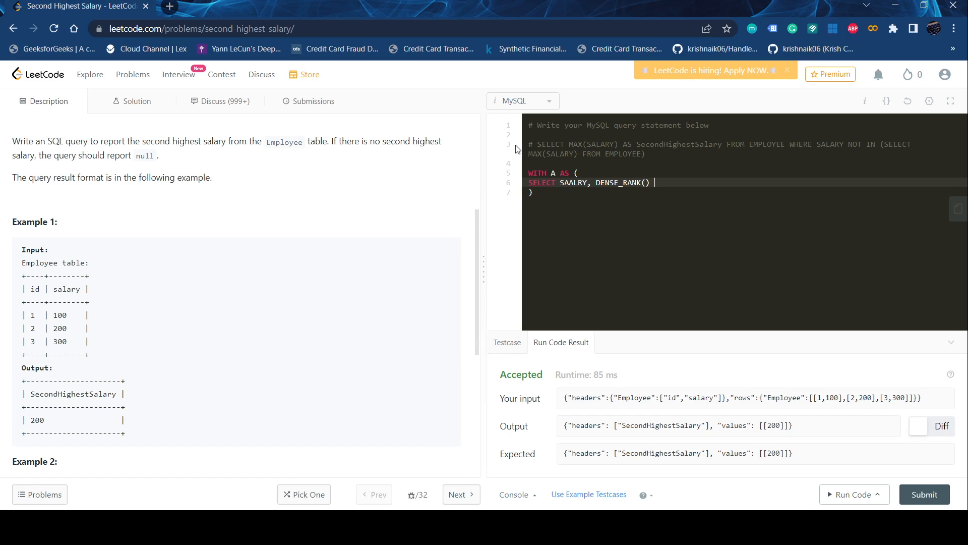
- Complete the CTE with OVER(ORDER BY SALARY DESC) AS DESC_RANK FROM EMPLOYEE
{"action": "type", "text": "OVER("}
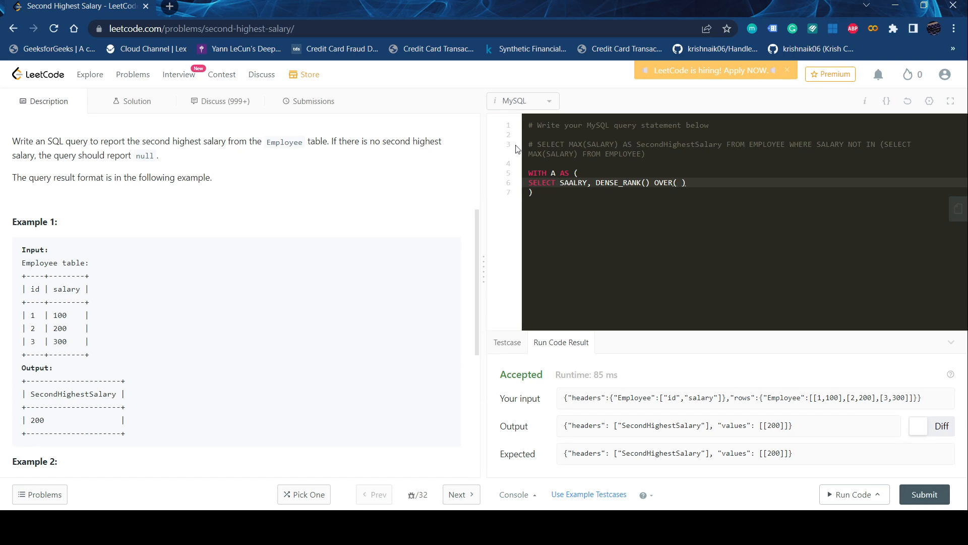
{"action": "type", "text": "ORDER BY"}
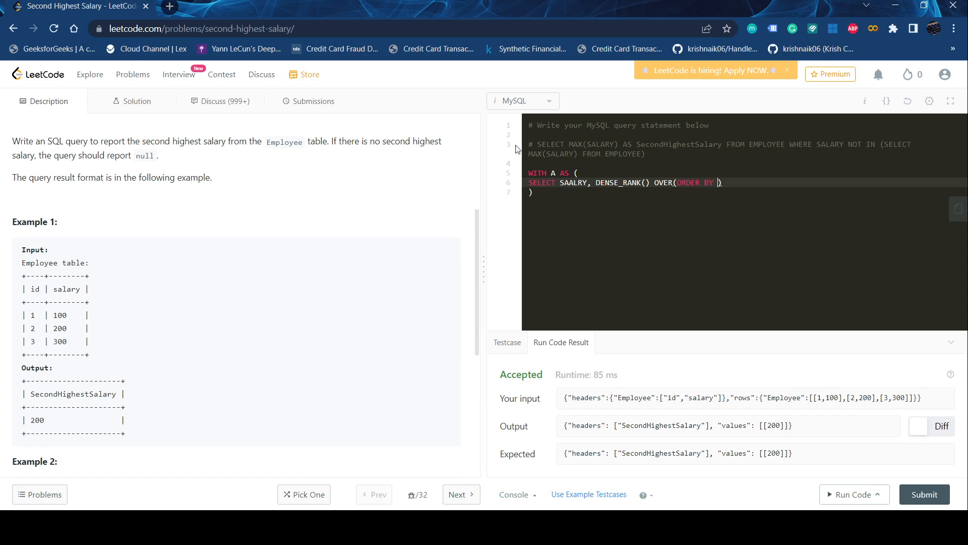
{"action": "mouse_move", "coordinate": [471, 272]}
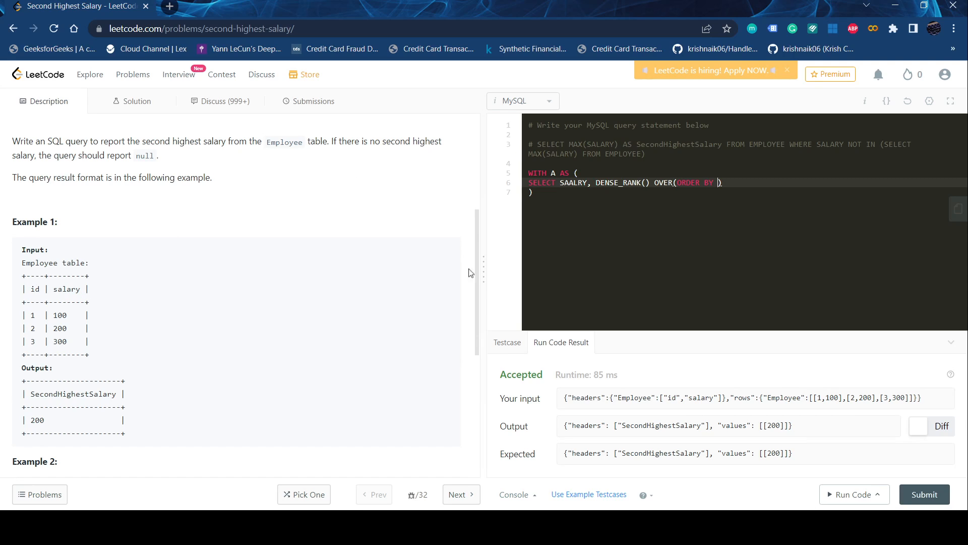
{"action": "type", "text": "SALARY DESC"}
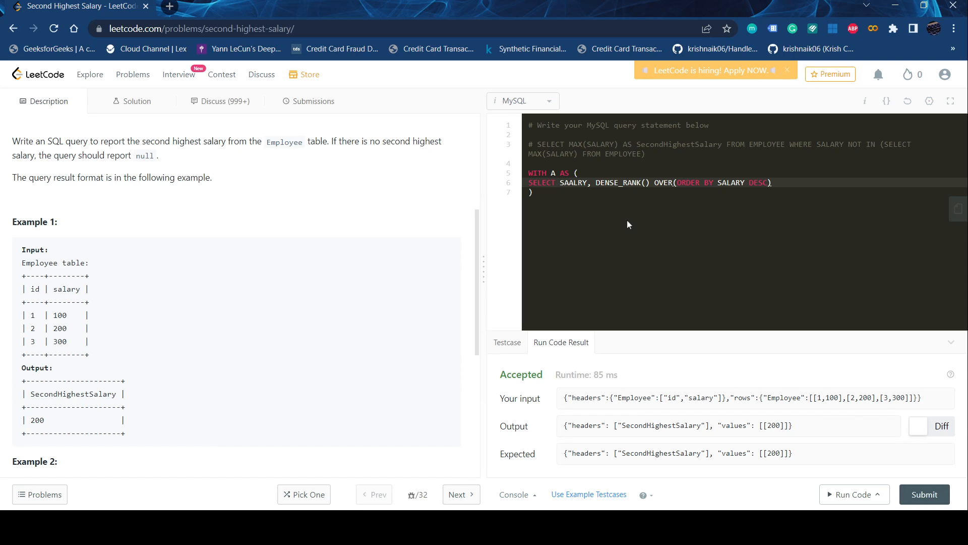
{"action": "type", "text": "AS"}
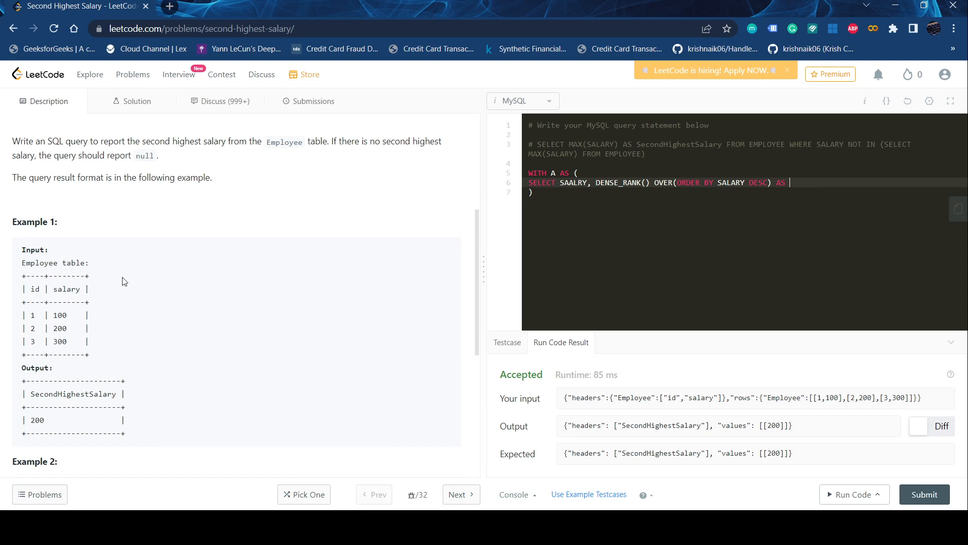
{"action": "type", "text": "DESC_RANK"}
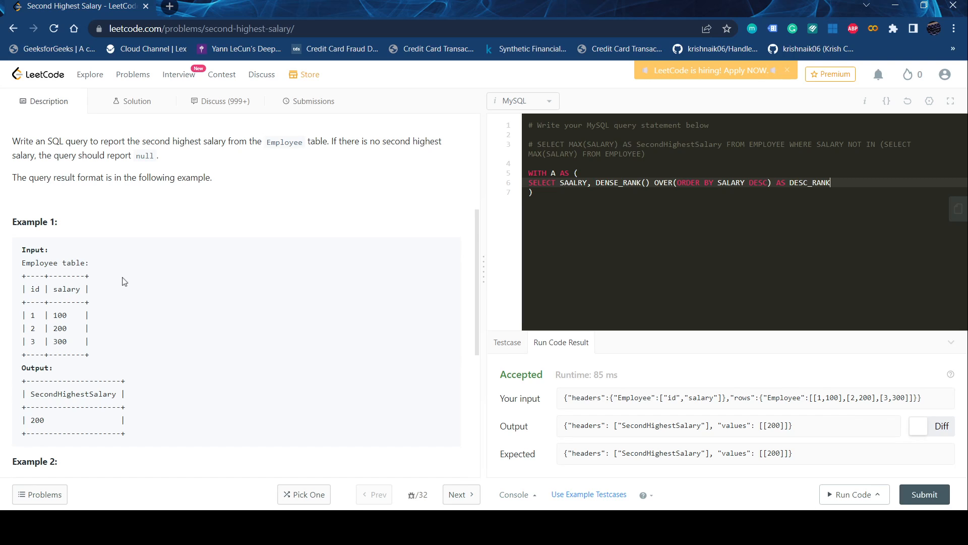
{"action": "type", "text": "FROM EM"}
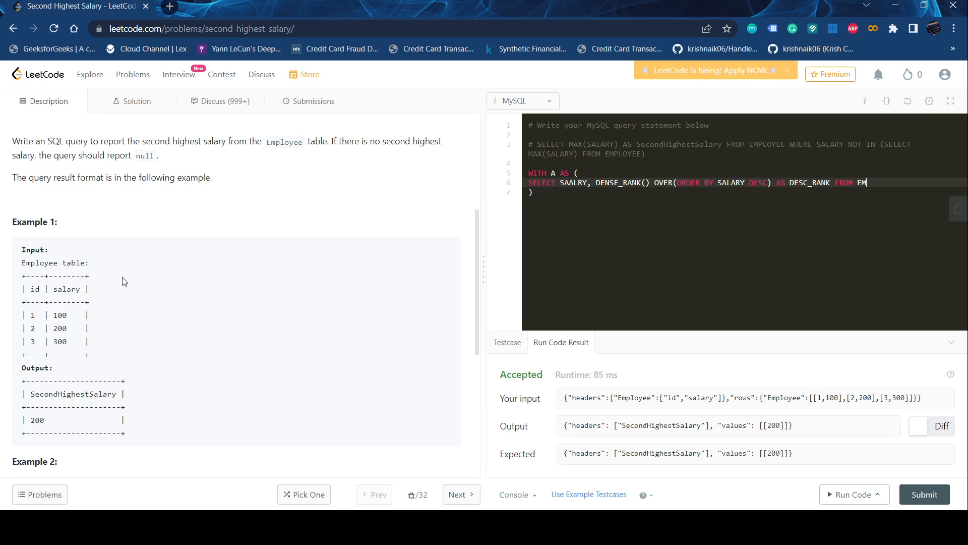
{"action": "type", "text": "PLOYEE"}
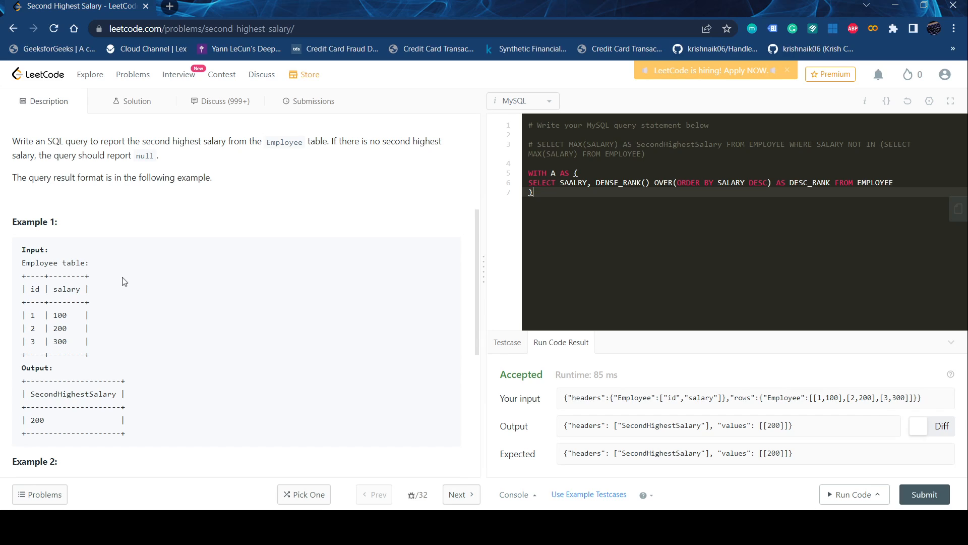
- Below the CTE write SELECT MAX(SALARY) AS SecondHighestSalary
{"action": "type", "text": "SELE"}
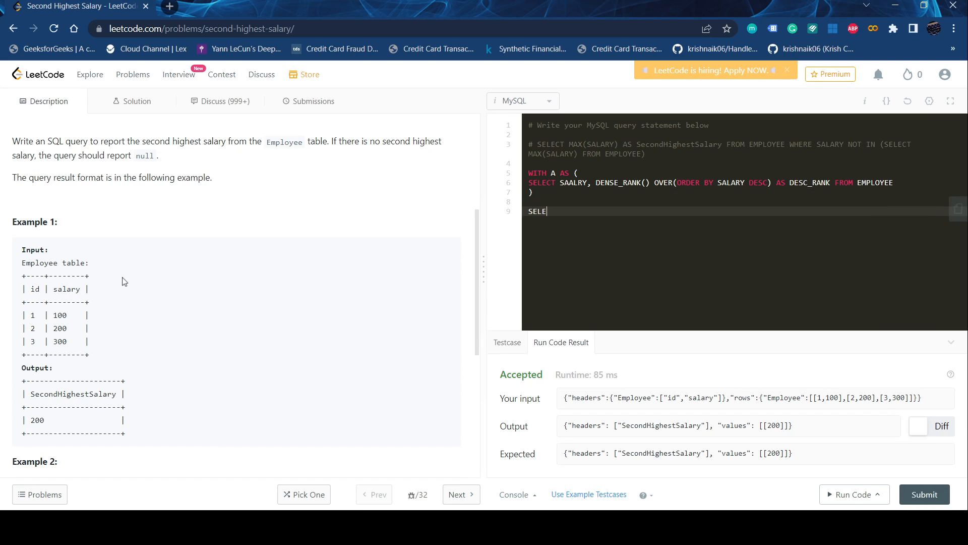
{"action": "type", "text": "CT"}
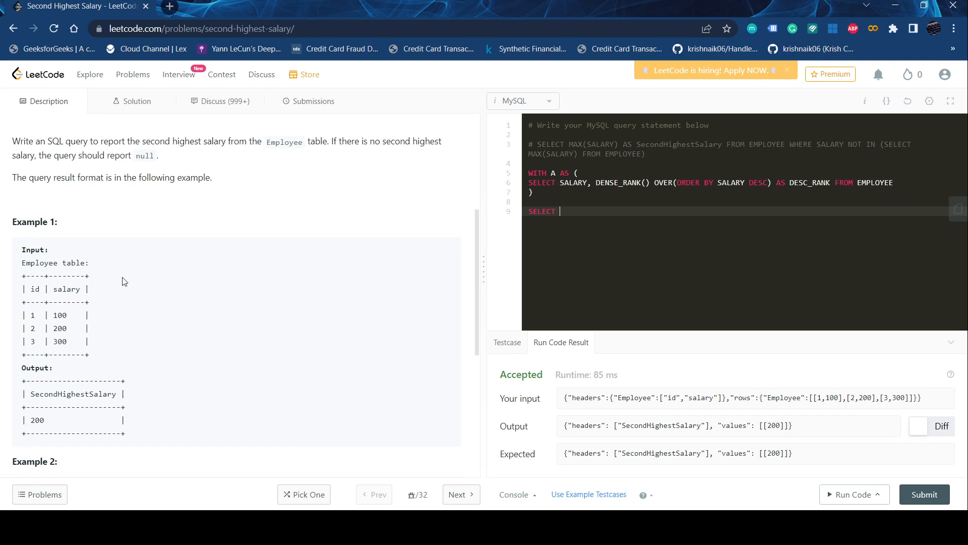
{"action": "type", "text": "MA"}
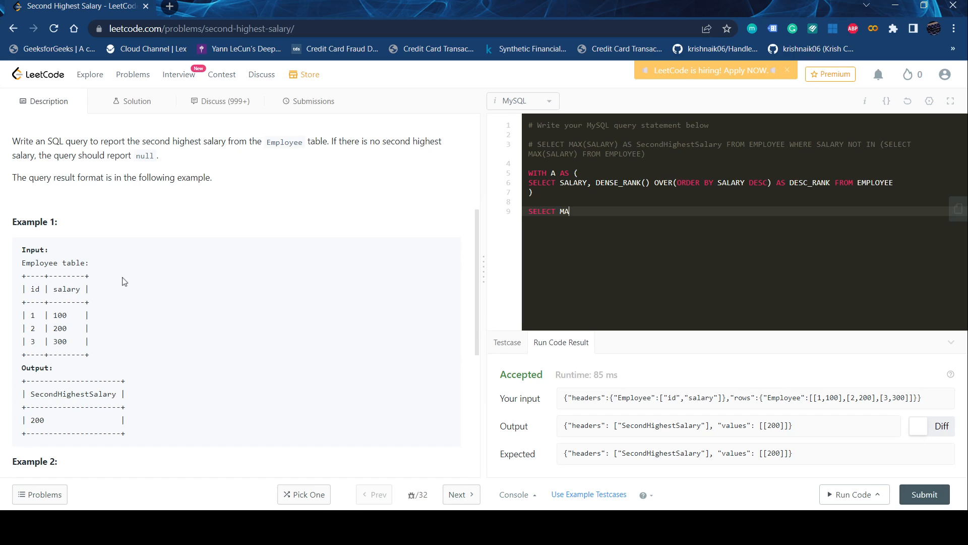
{"action": "type", "text": "X(SALARY)"}
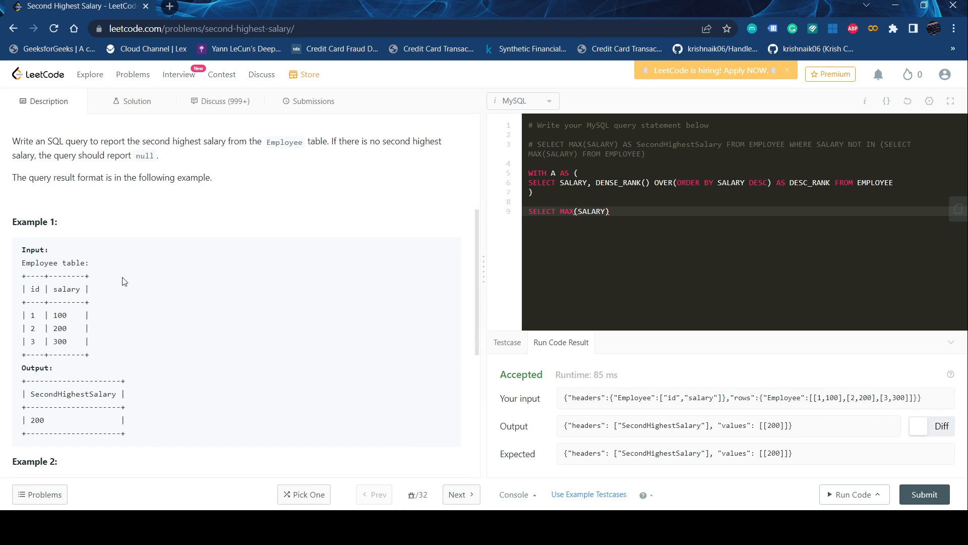
{"action": "type", "text": "AS"}
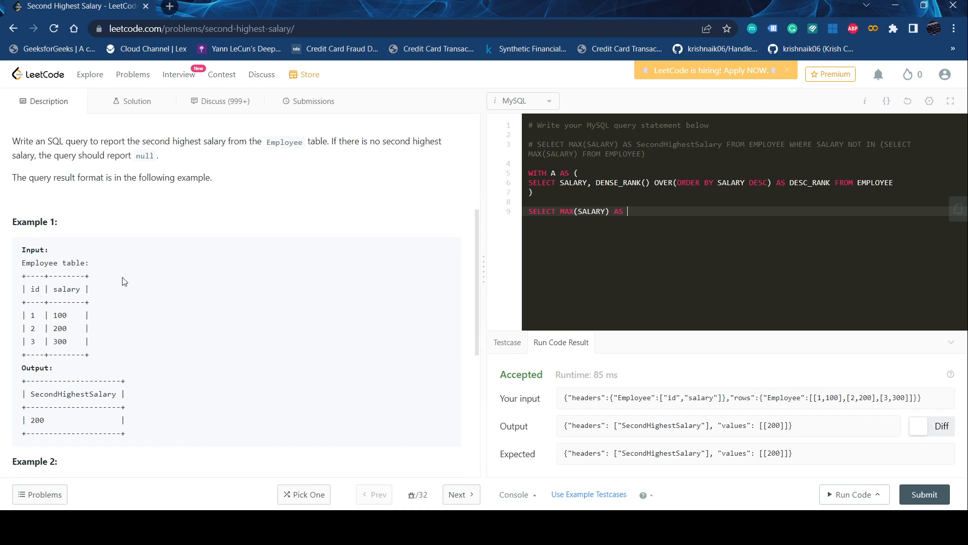
{"action": "type", "text": "SecondHighestSalary"}
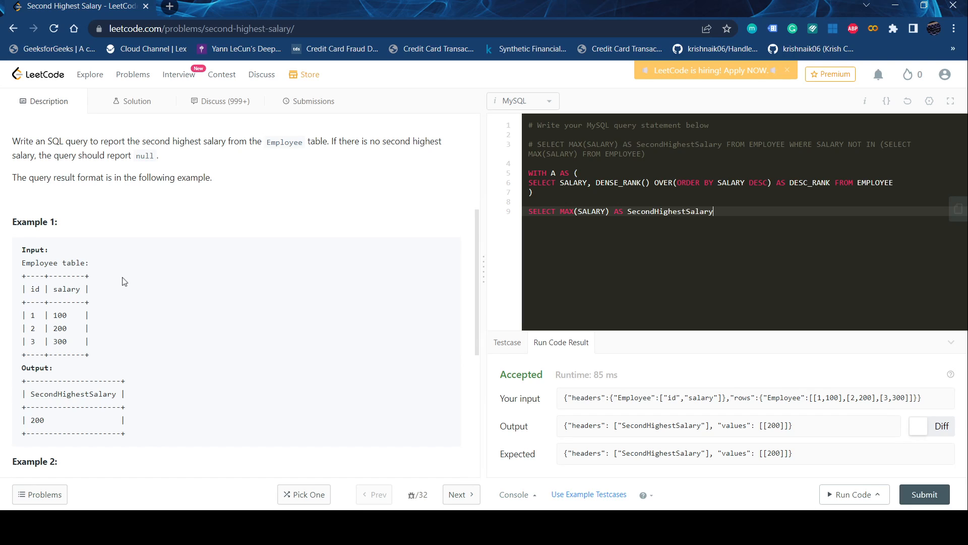
- Finish the query with FROM A WHERE DESC_RANK = 2;
{"action": "type", "text": "FROM A"}
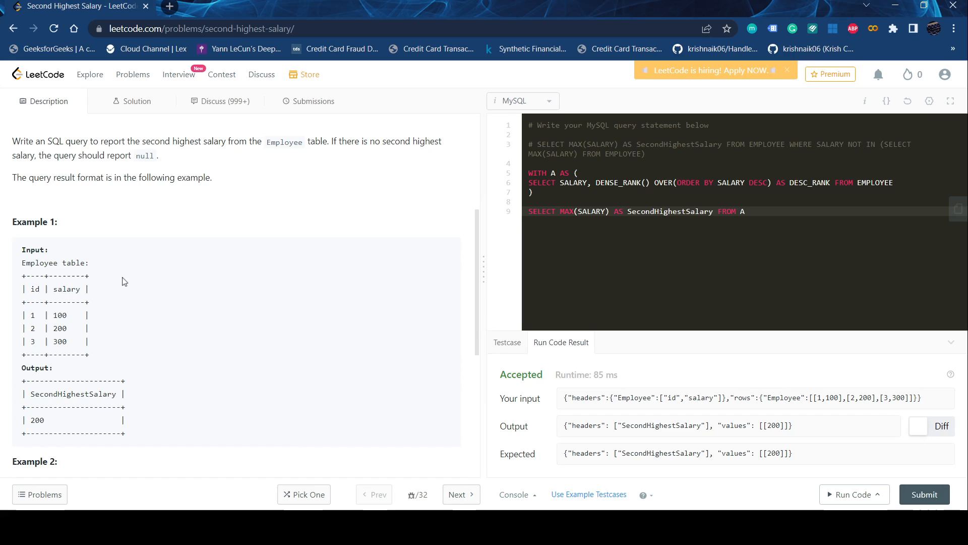
{"action": "type", "text": "WHE"}
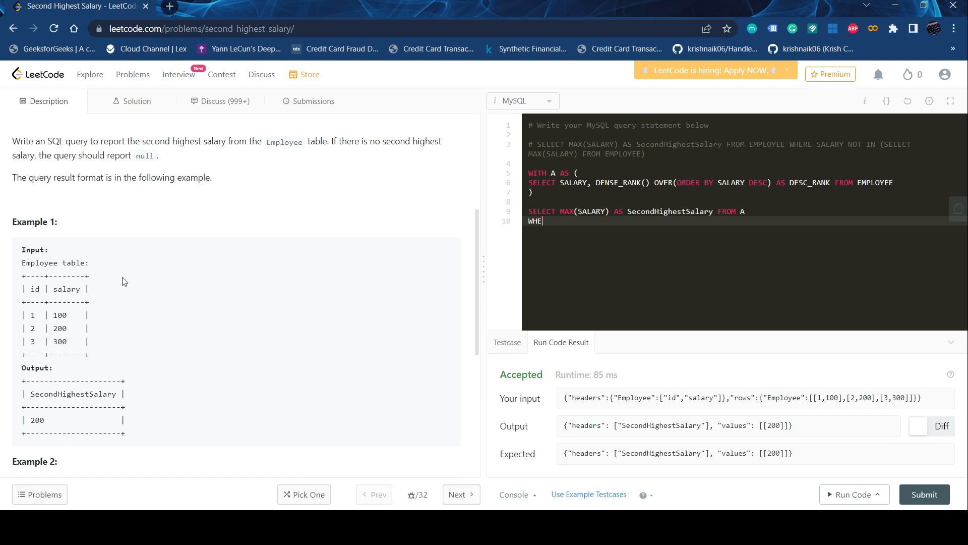
{"action": "type", "text": "RE"}
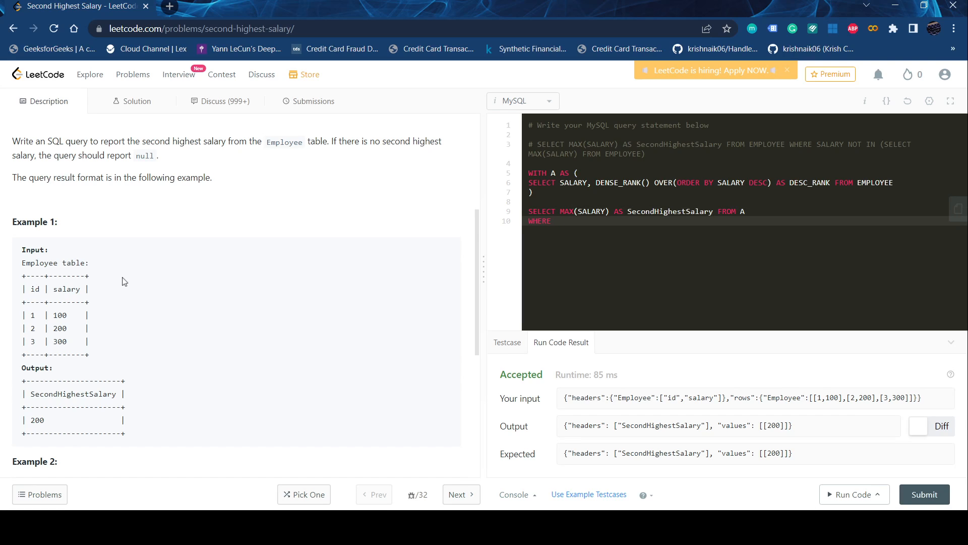
{"action": "type", "text": "DESC_RAN"}
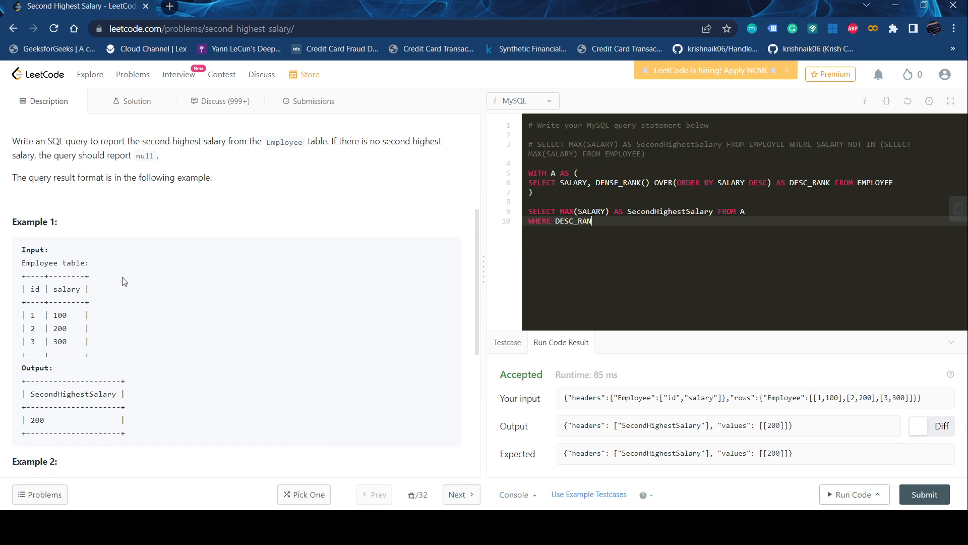
{"action": "type", "text": "= 2"}
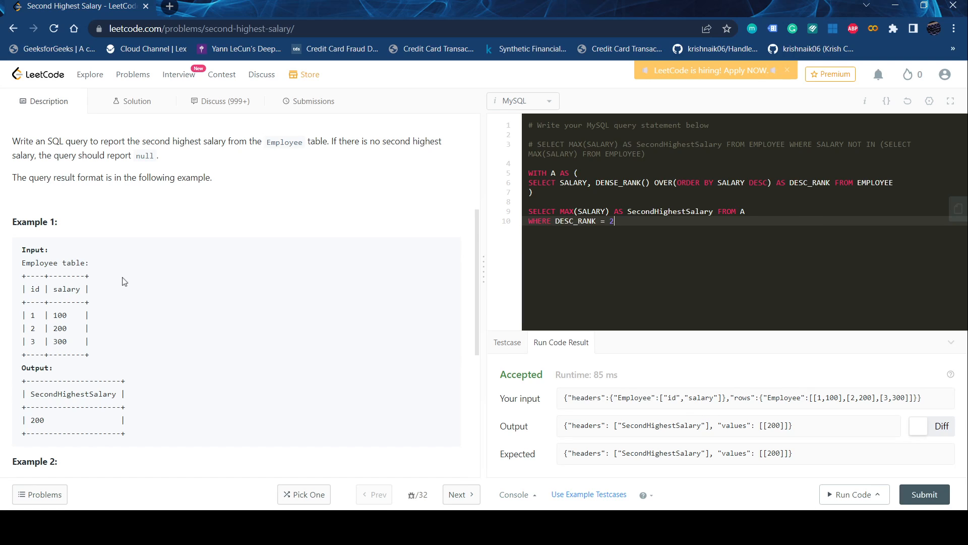
{"action": "type", "text": ";"}
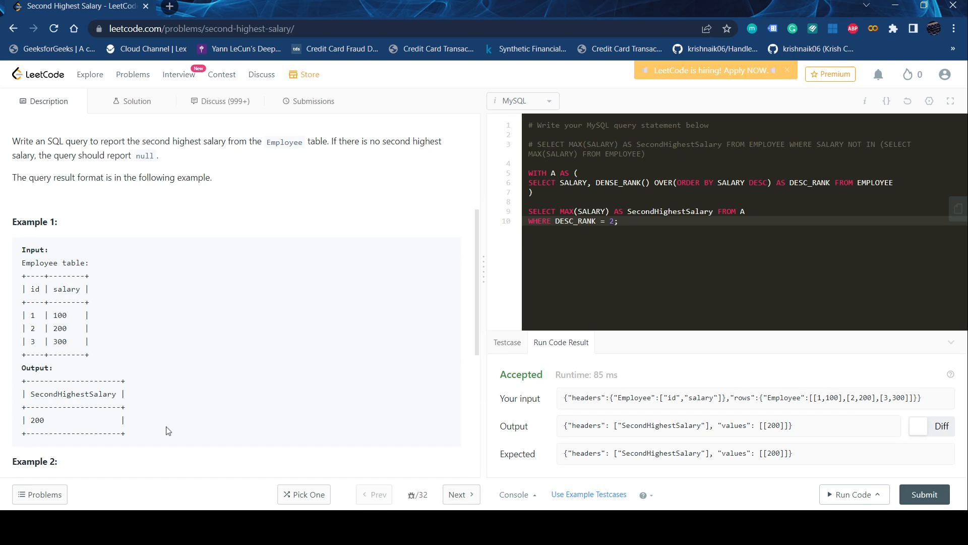
- Run and submit the DENSE_RANK solution (Success, beats 82.46%), then return to the description
{"action": "left_click", "coordinate": [851, 494]}
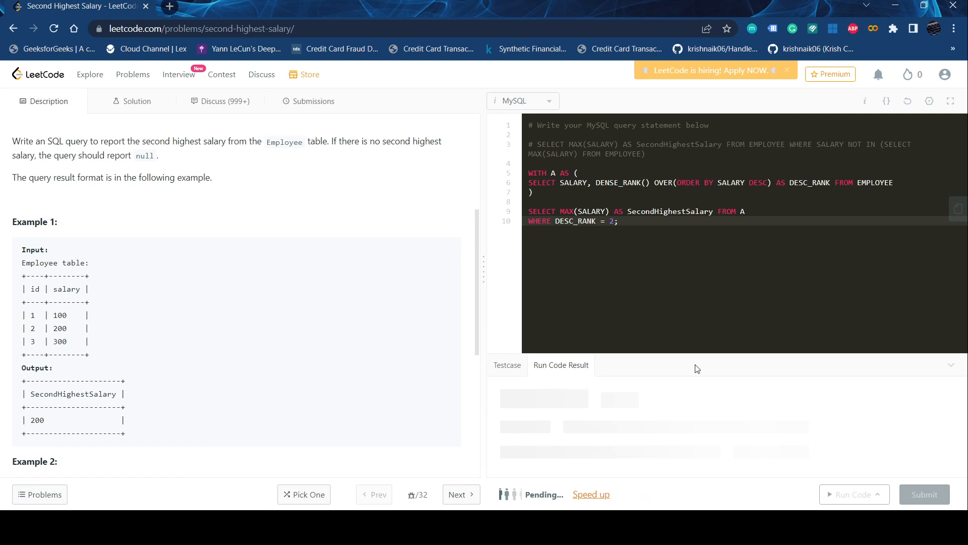
{"action": "left_click", "coordinate": [853, 494]}
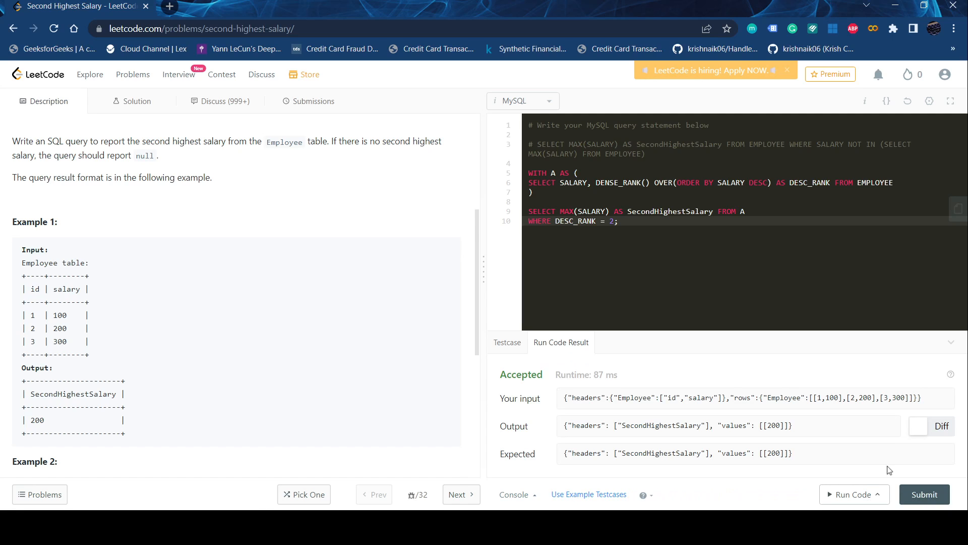
{"action": "left_click", "coordinate": [314, 100]}
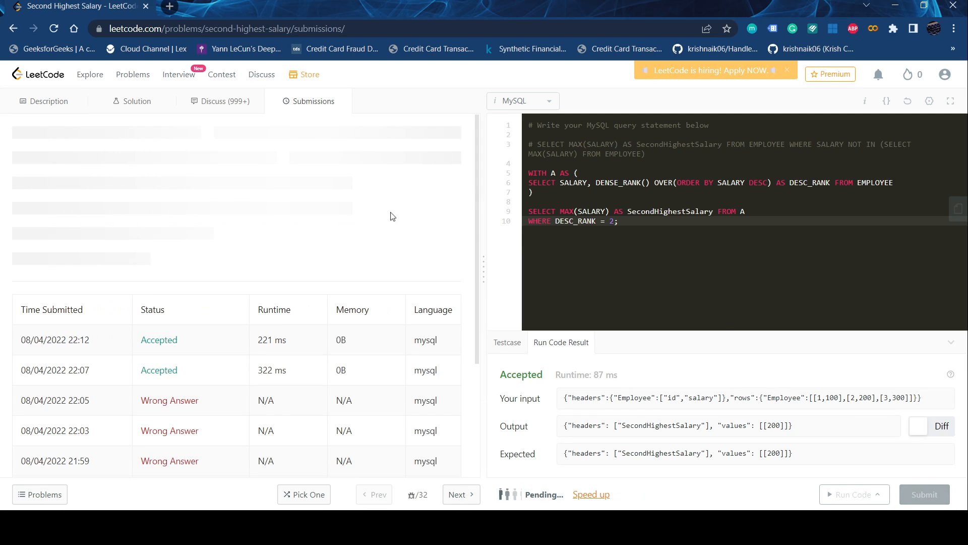
{"action": "left_click", "coordinate": [925, 494]}
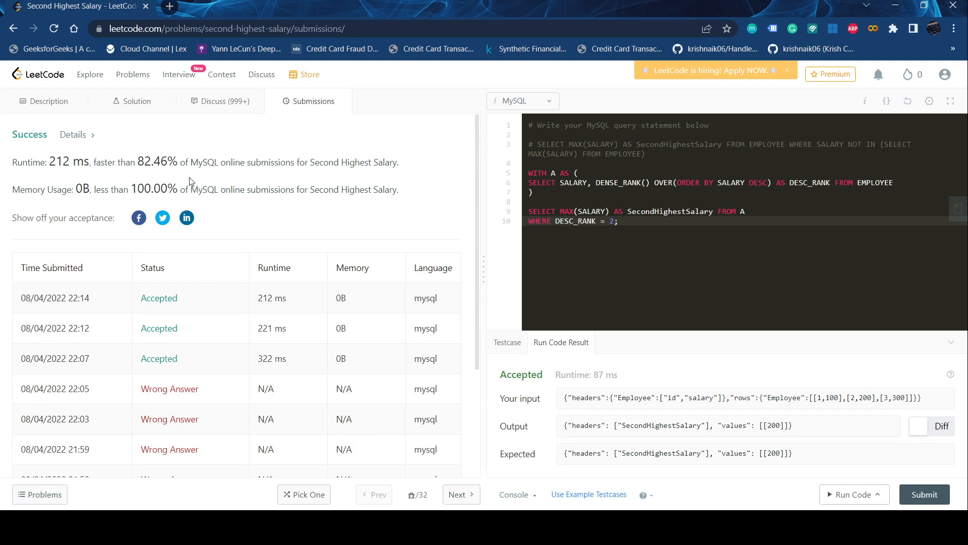
{"action": "left_click", "coordinate": [45, 101]}
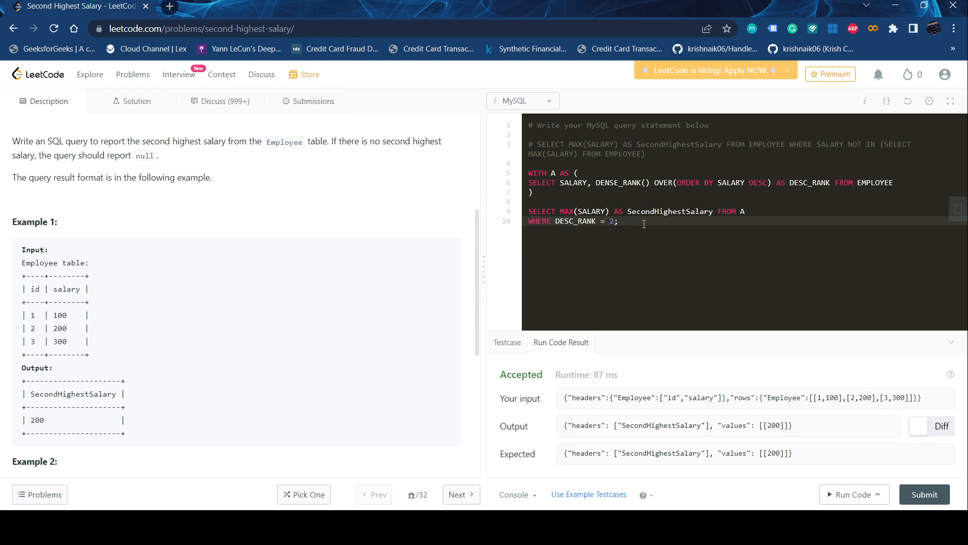